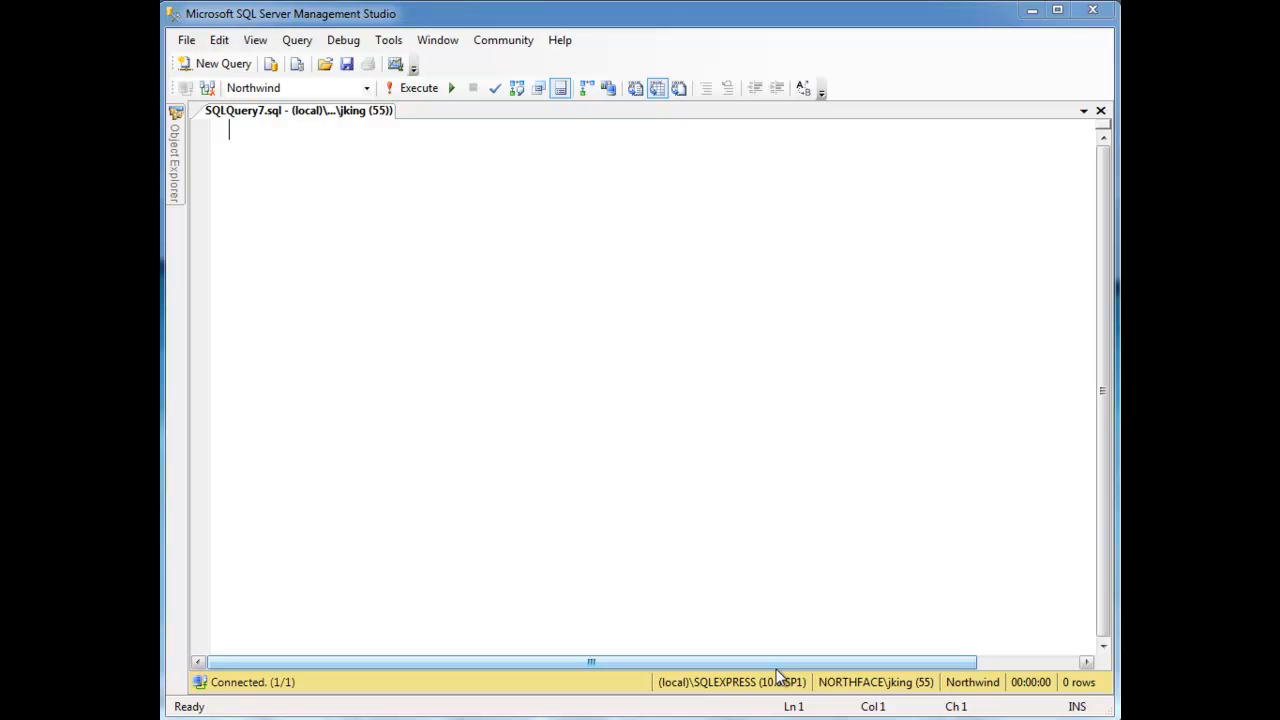
{"action": "mouse_move", "coordinate": [736, 614]}
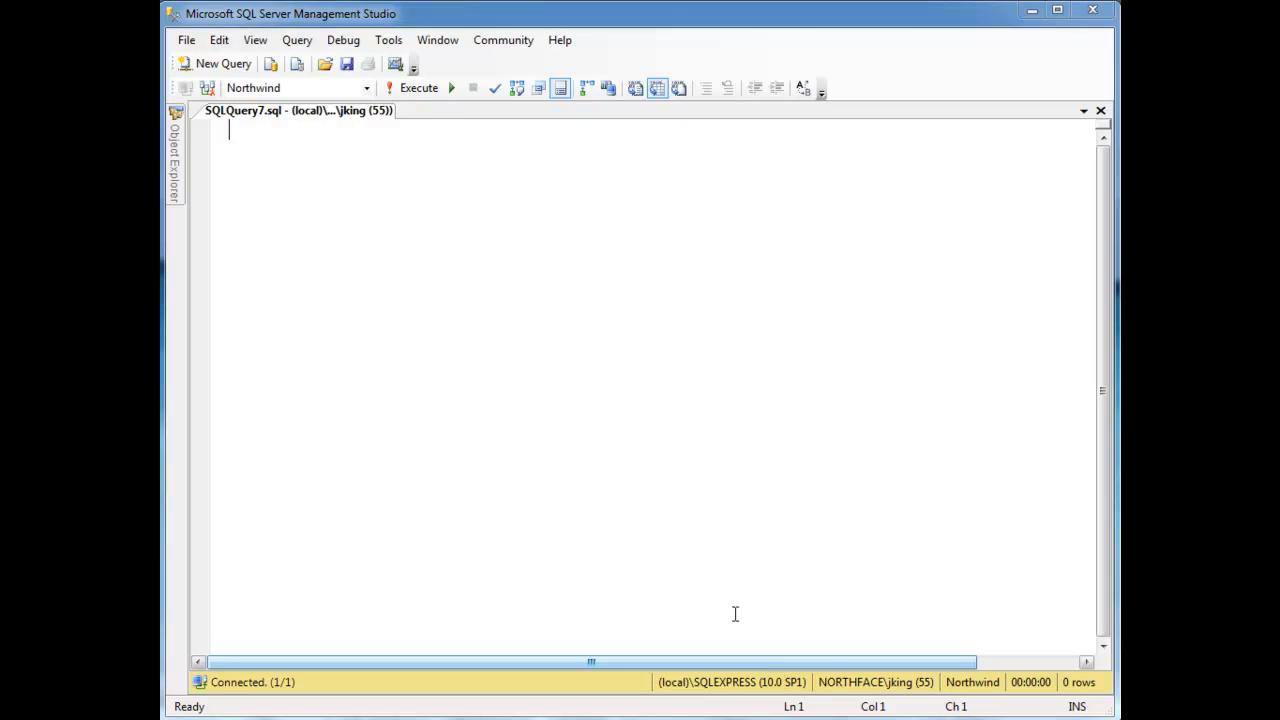
Write select * from EmployeeTerritories and move below it for the next query.
{"action": "type", "text": "select *"}
{"action": "type", "text": "from EmployeeTerritories"}
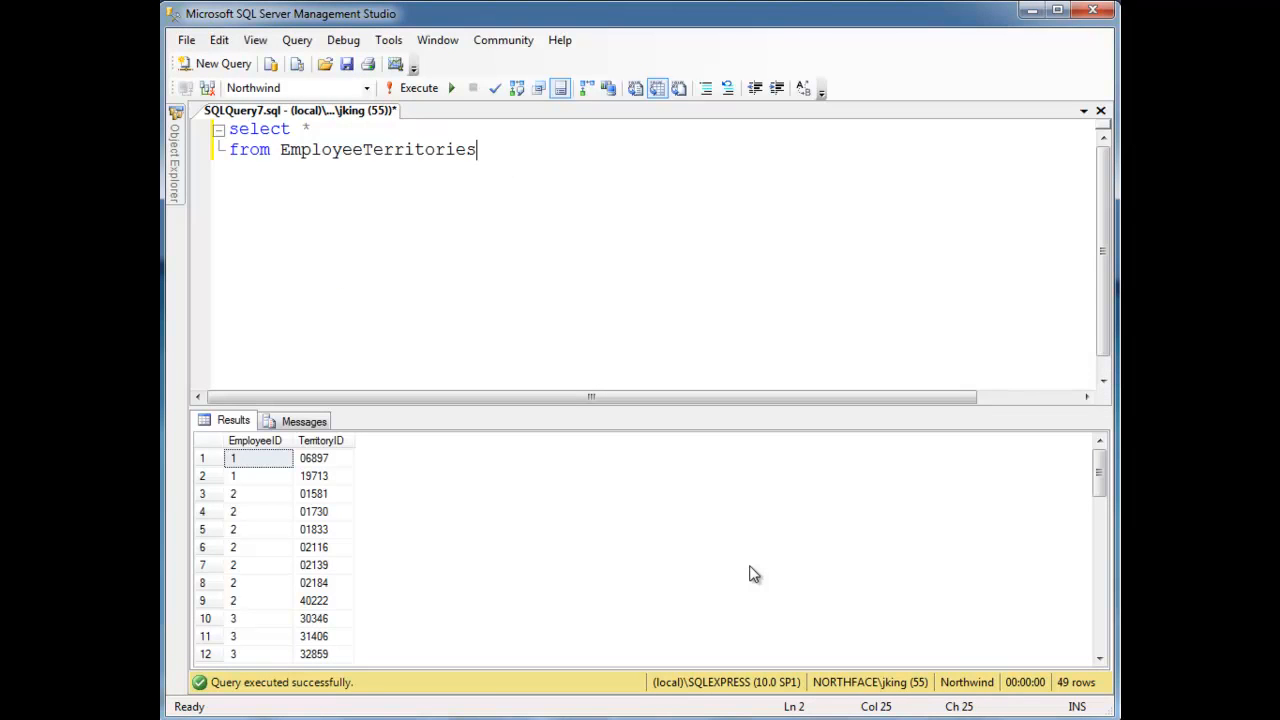
{"action": "double_click", "coordinate": [378, 148]}
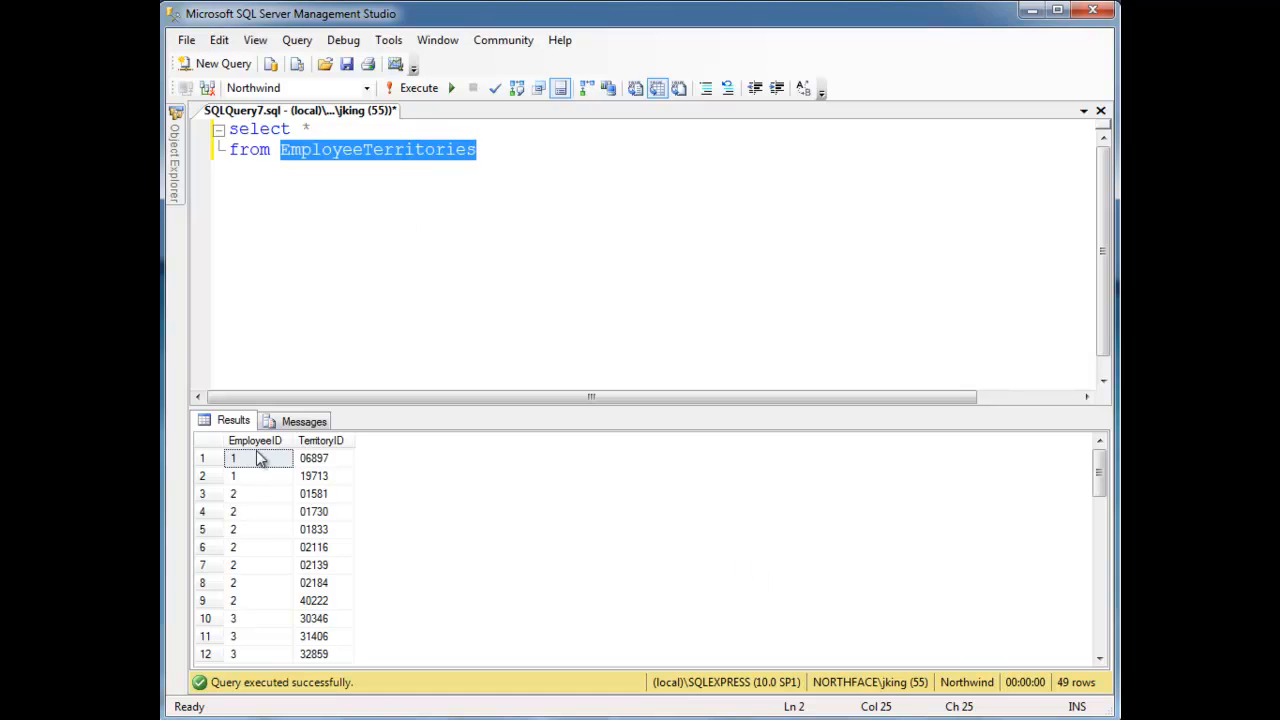
{"action": "mouse_move", "coordinate": [340, 492]}
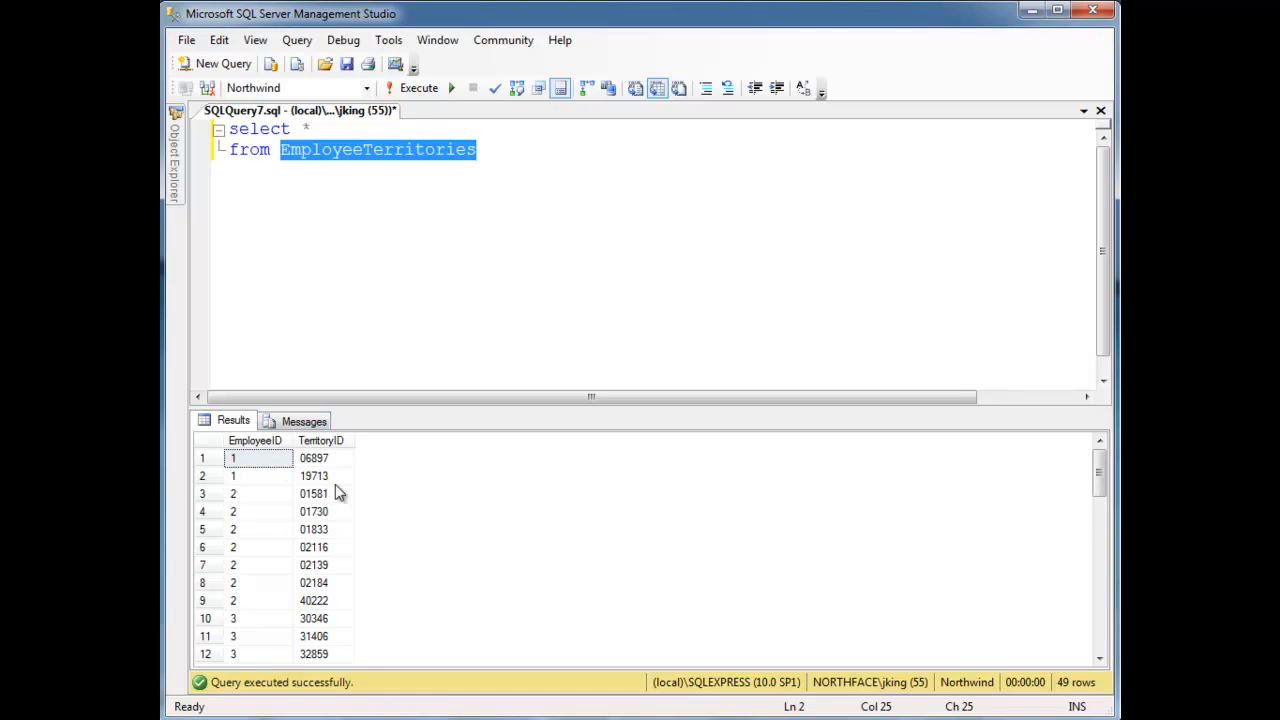
{"action": "mouse_move", "coordinate": [338, 560]}
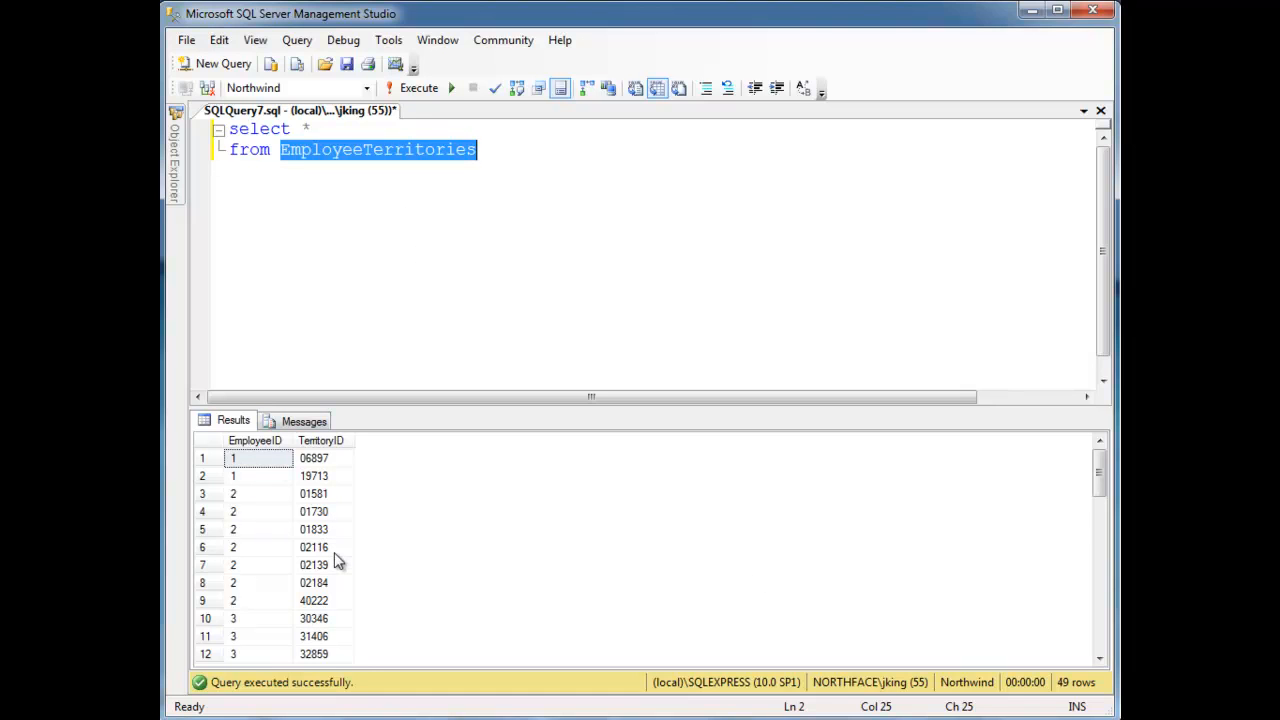
{"action": "mouse_move", "coordinate": [318, 476]}
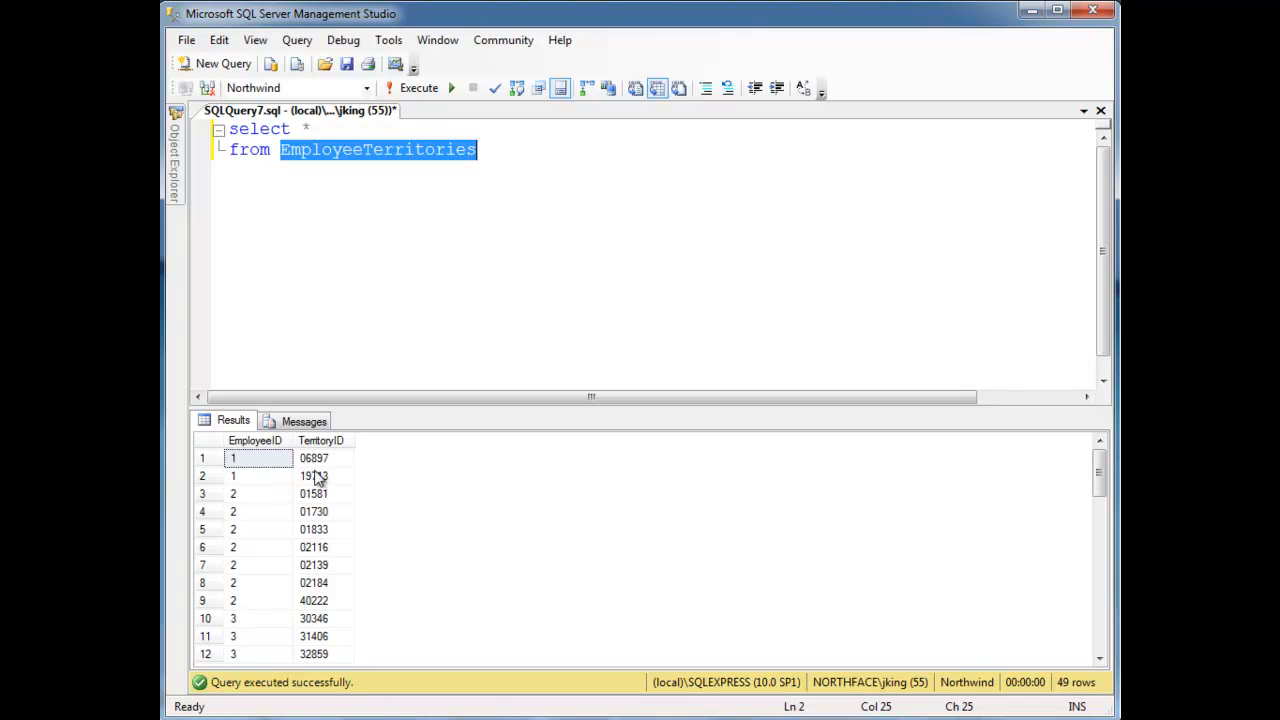
{"action": "mouse_move", "coordinate": [316, 492]}
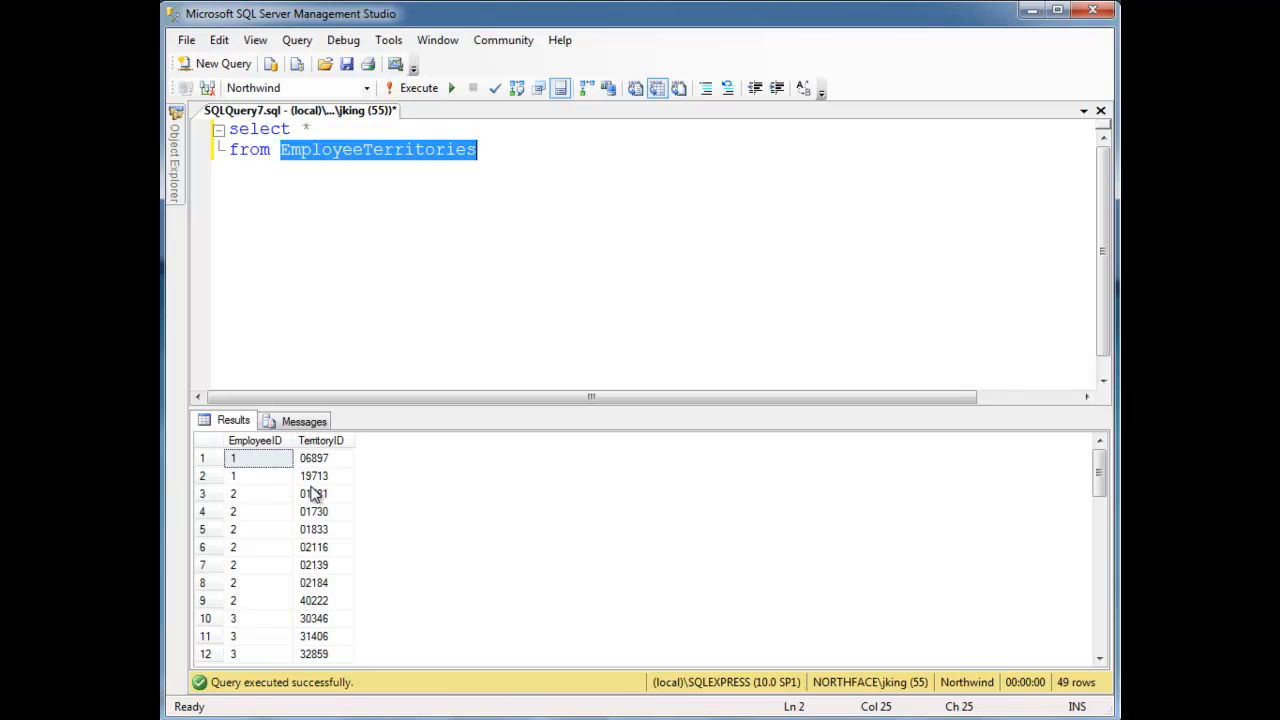
{"action": "left_click", "coordinate": [260, 458]}
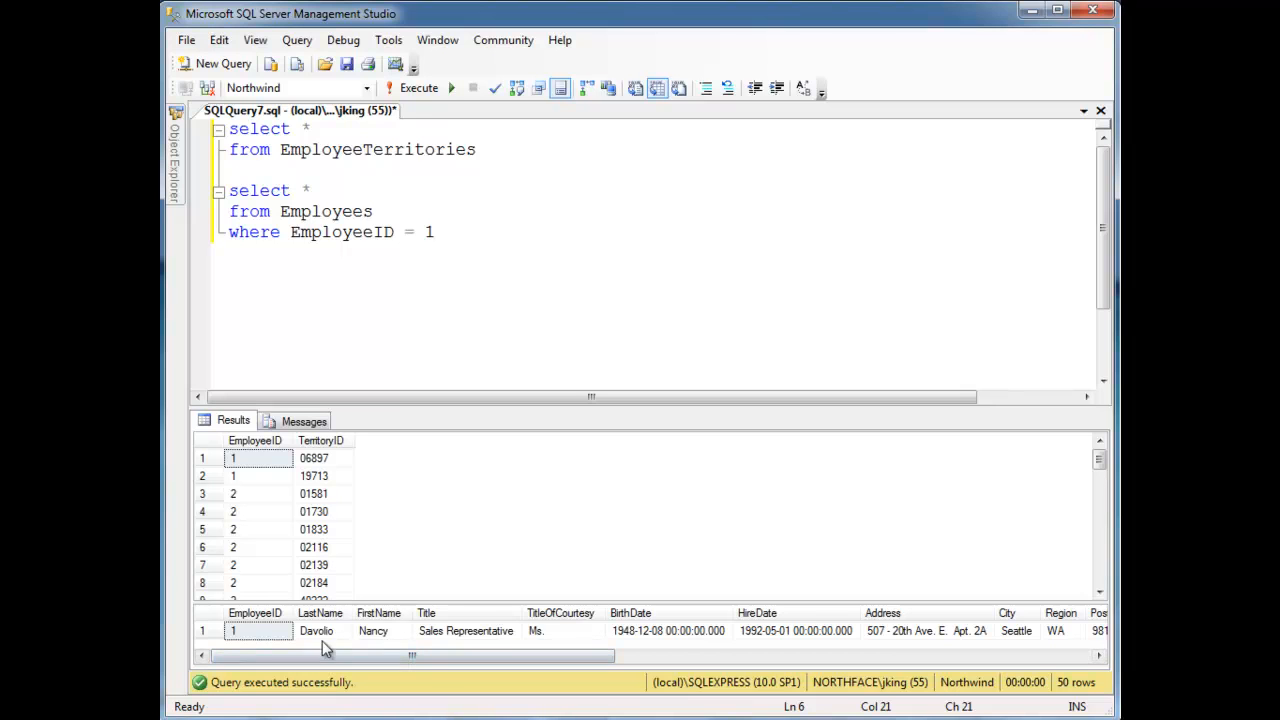
{"action": "mouse_move", "coordinate": [292, 482]}
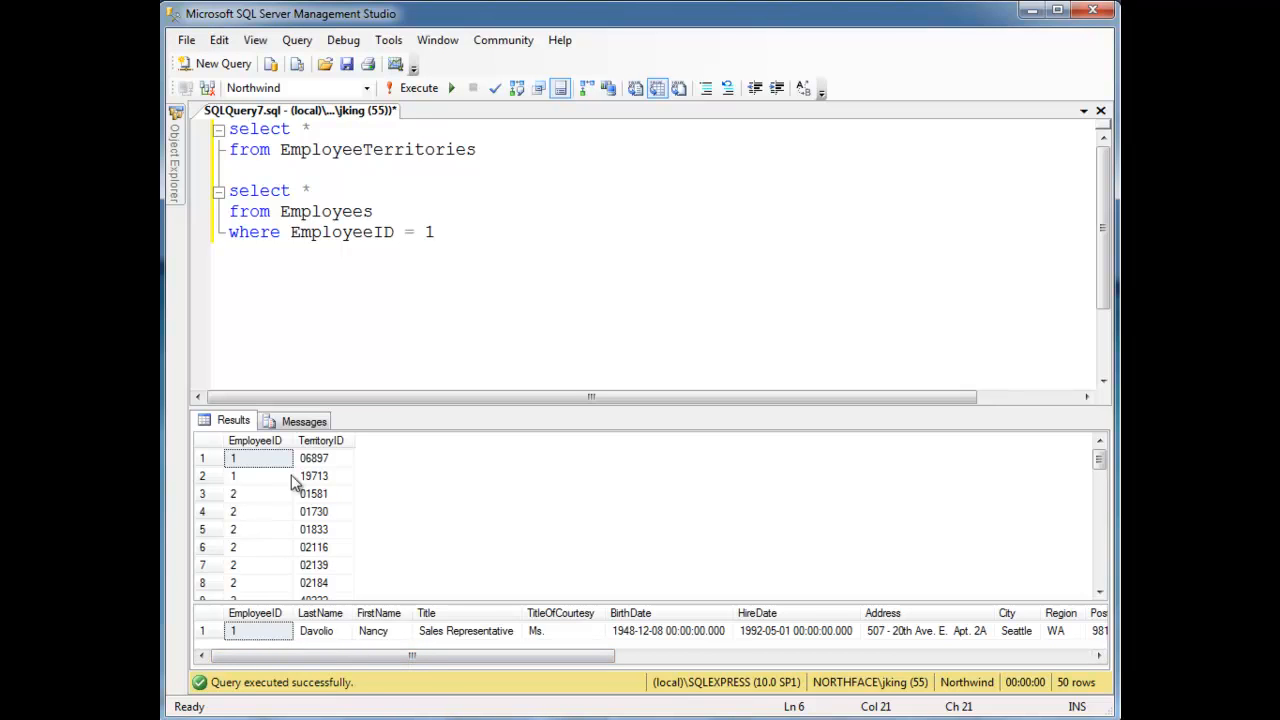
{"action": "mouse_move", "coordinate": [336, 482]}
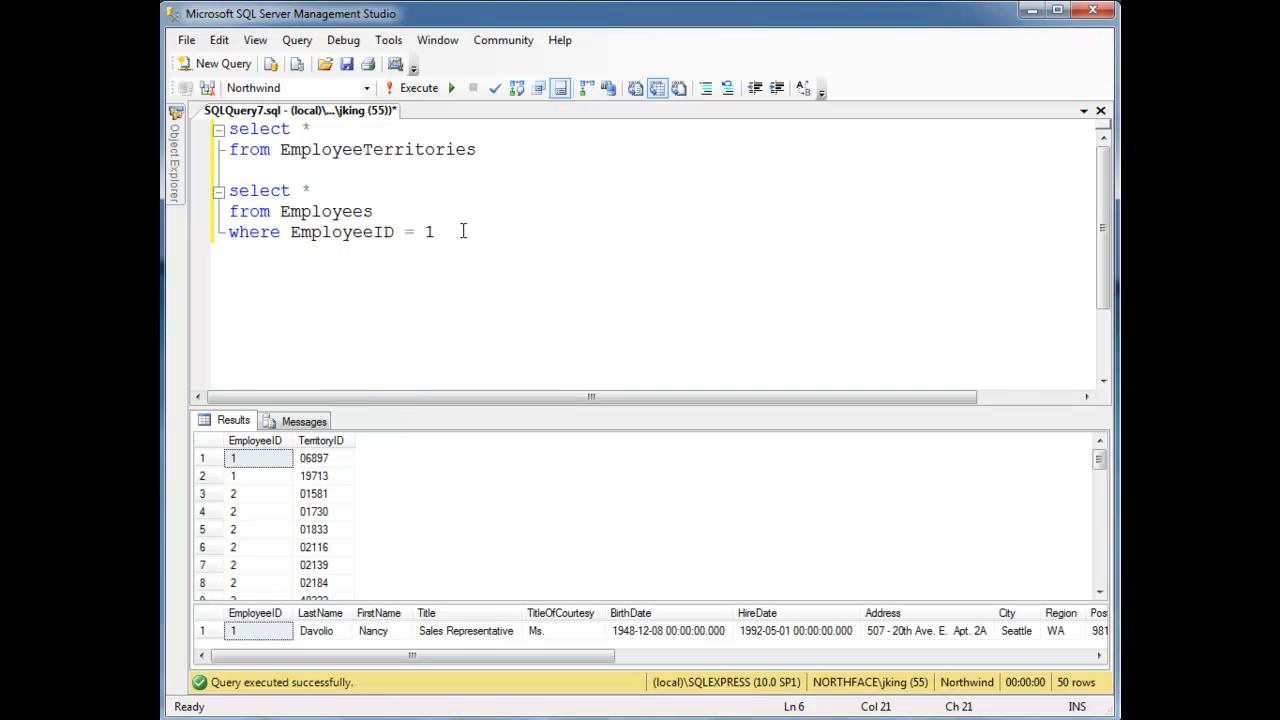
Write select * from Territories where TerritoryID in ('06897', '19713').
{"action": "type", "text": "select"}
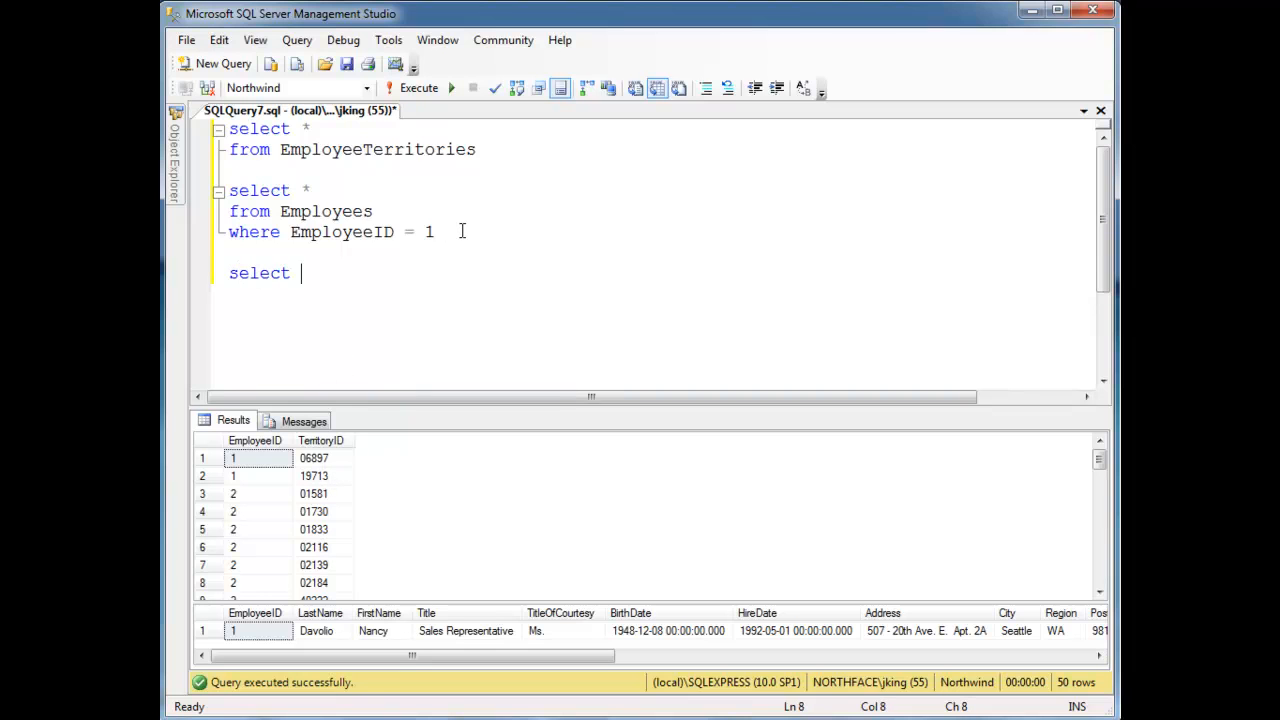
{"action": "type", "text": "*"}
{"action": "type", "text": "where"}
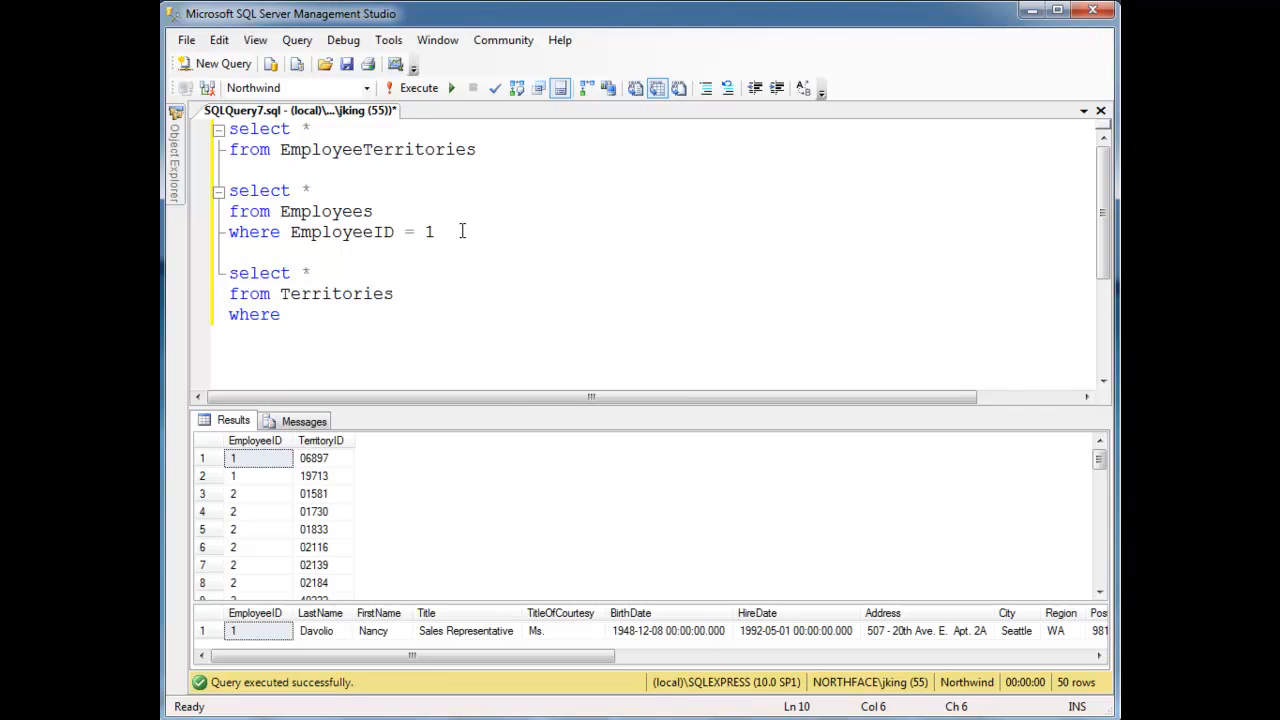
{"action": "type", "text": "ter"}
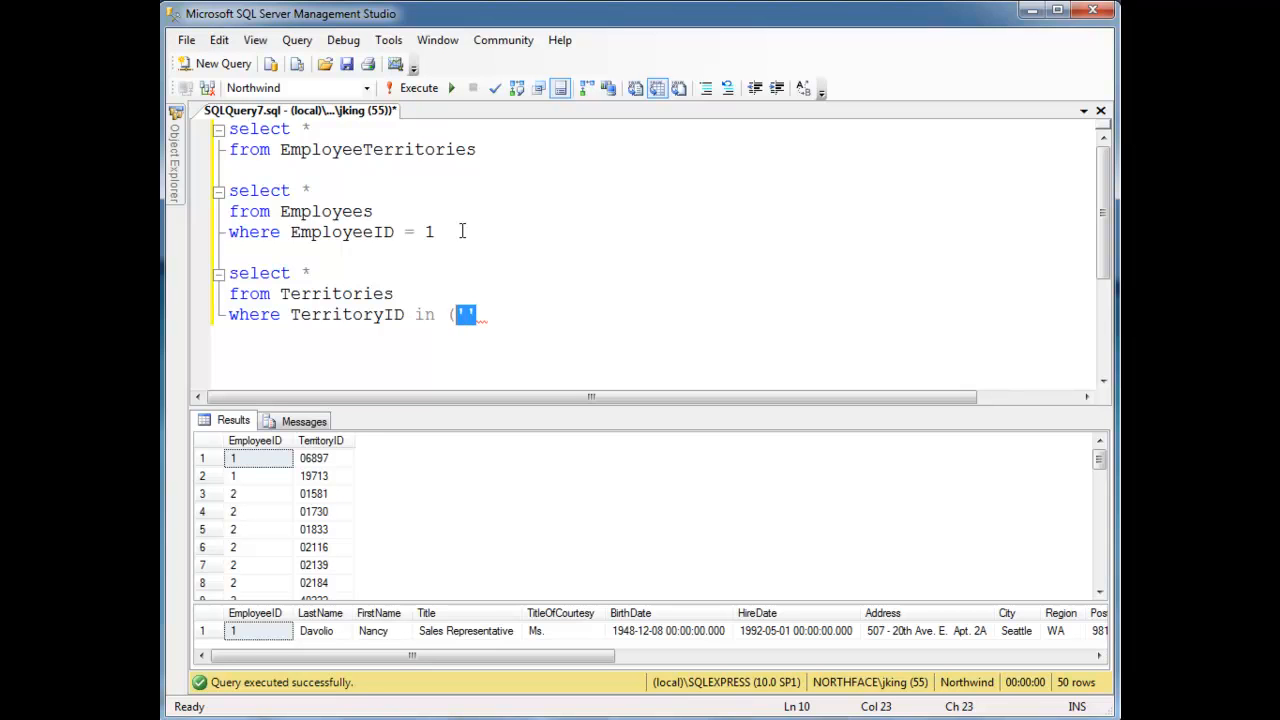
{"action": "type", "text": "'"}
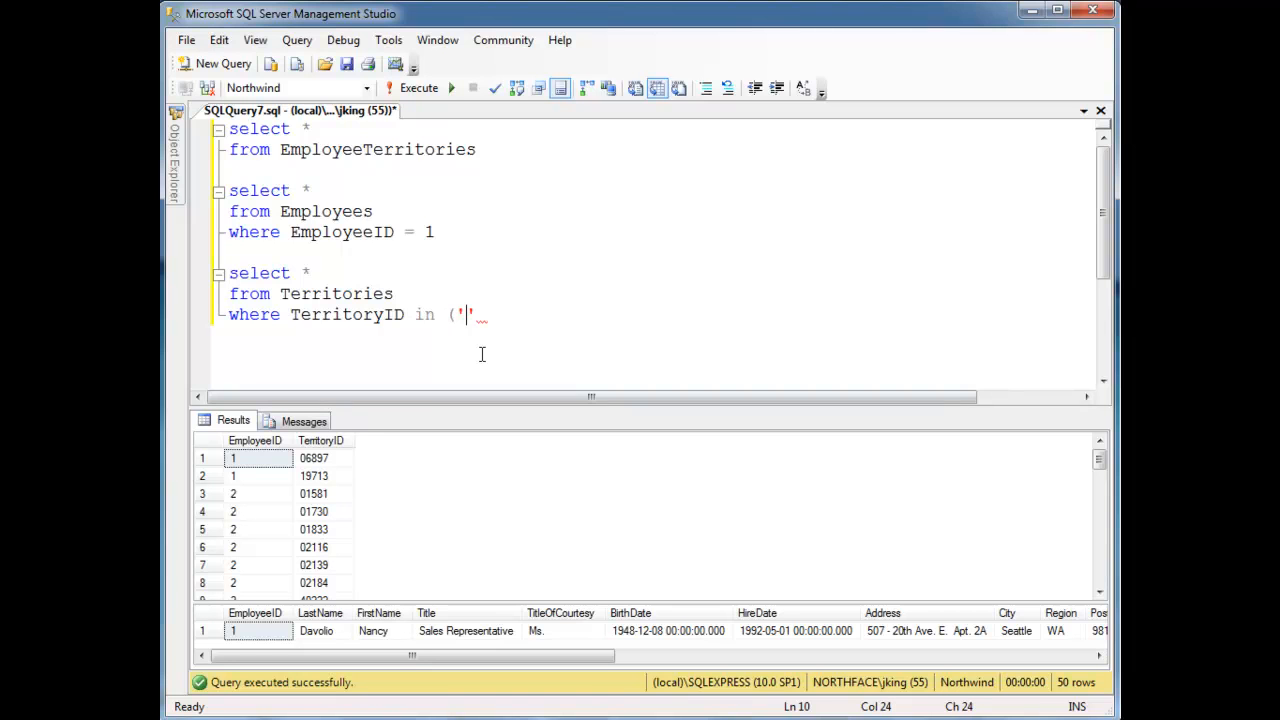
{"action": "type", "text": "0"}
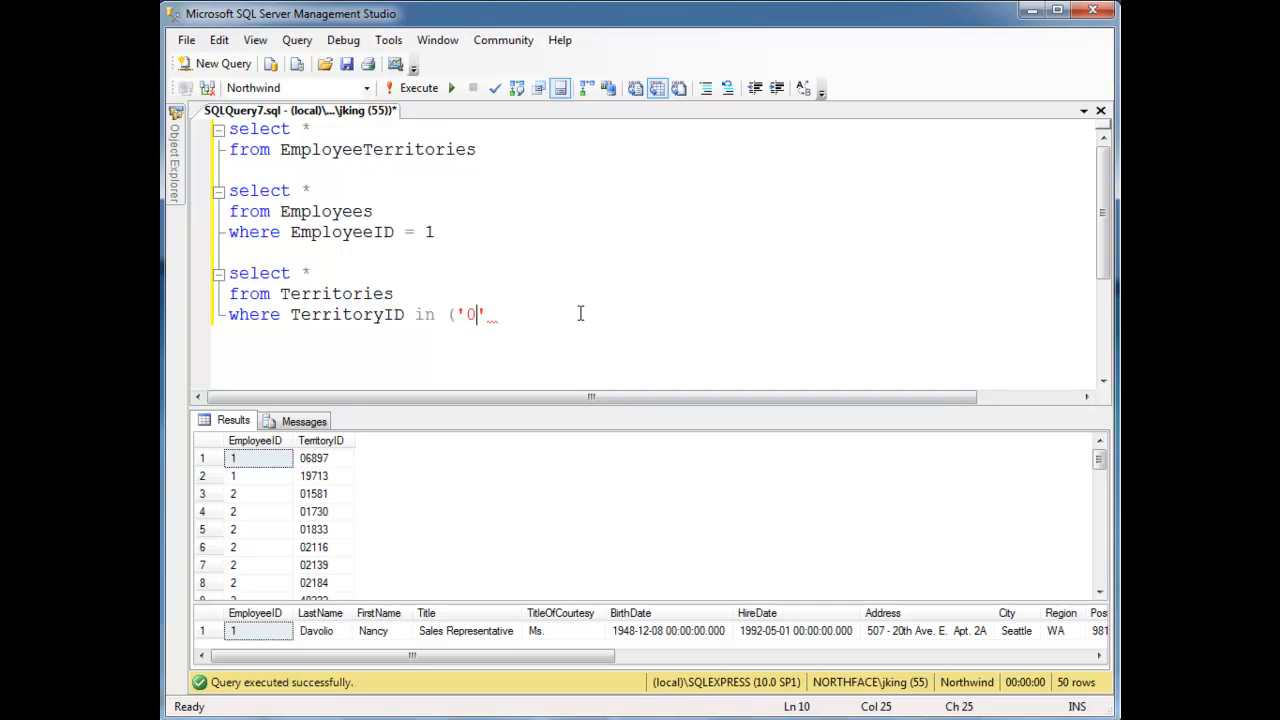
{"action": "type", "text": "6897"}
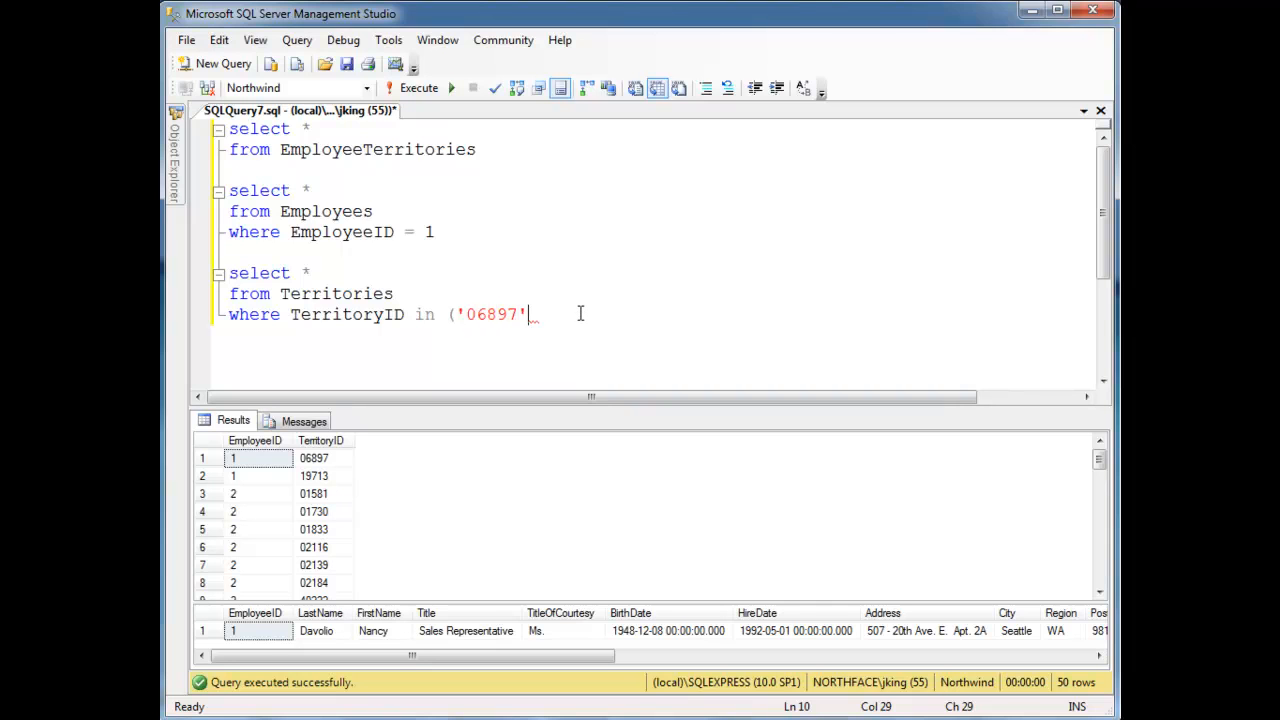
{"action": "type", "text": ", '"}
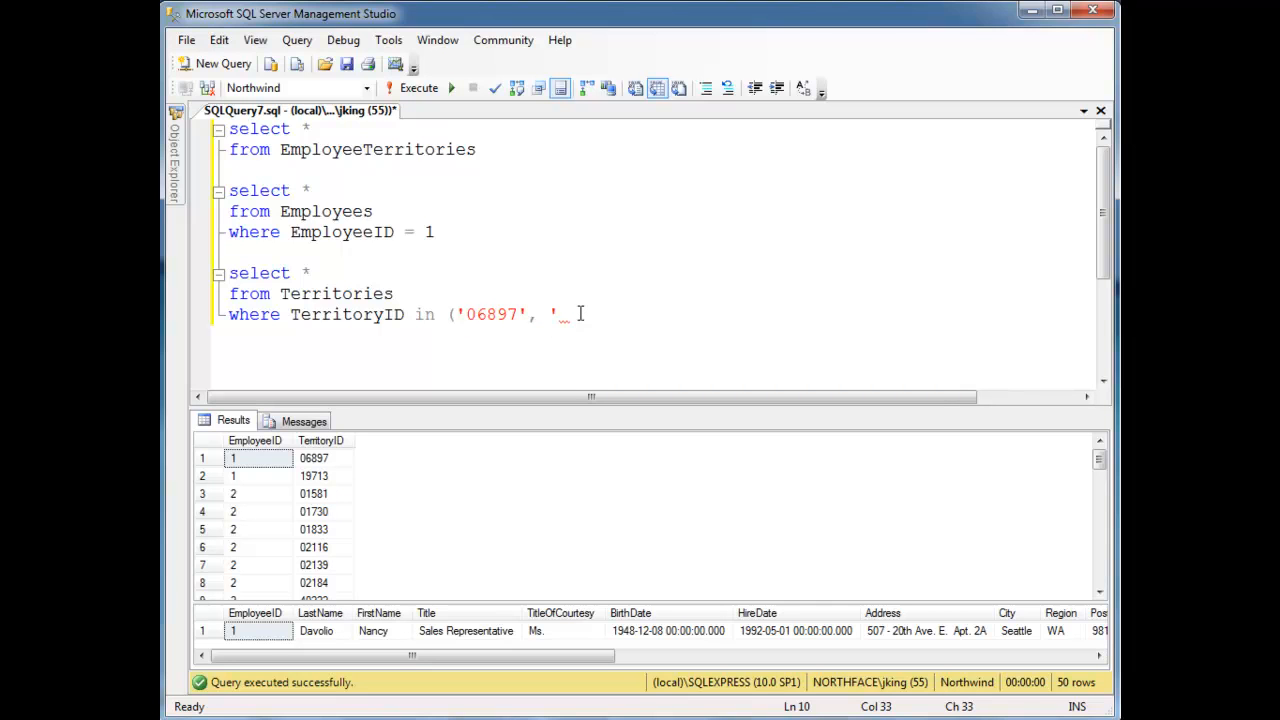
{"action": "type", "text": "'"}
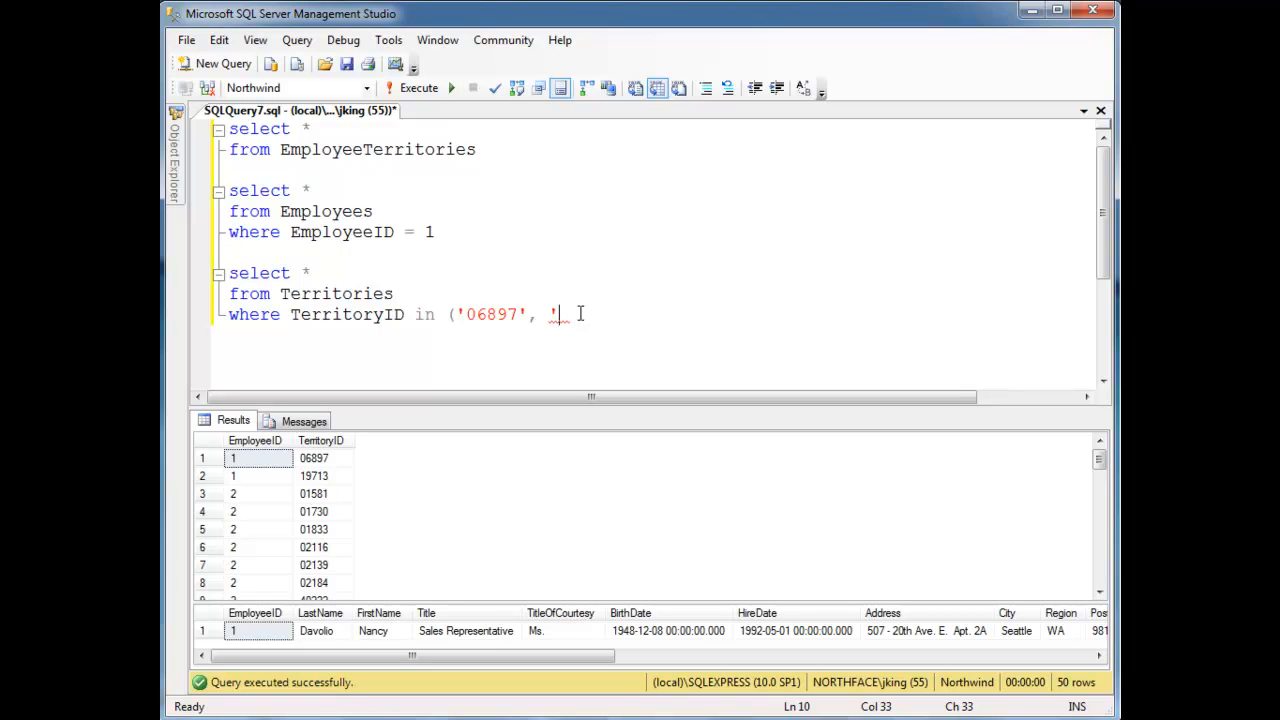
{"action": "type", "text": "19"}
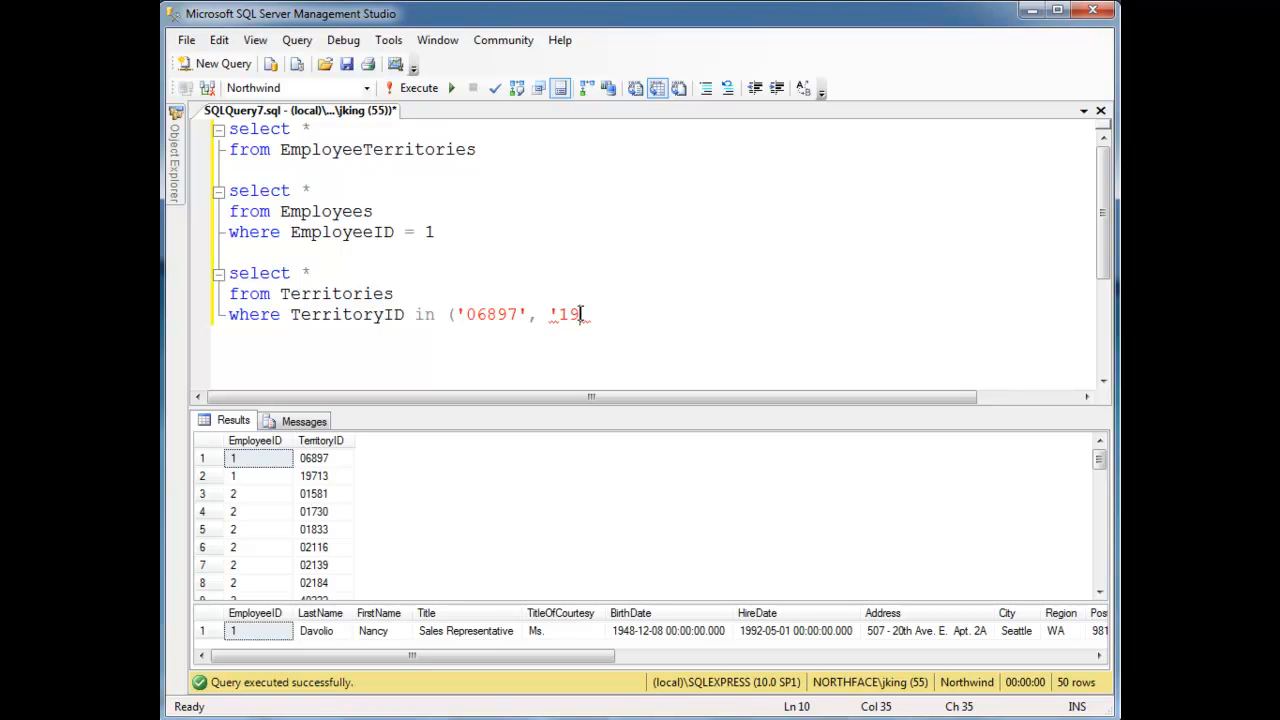
{"action": "type", "text": "713'"}
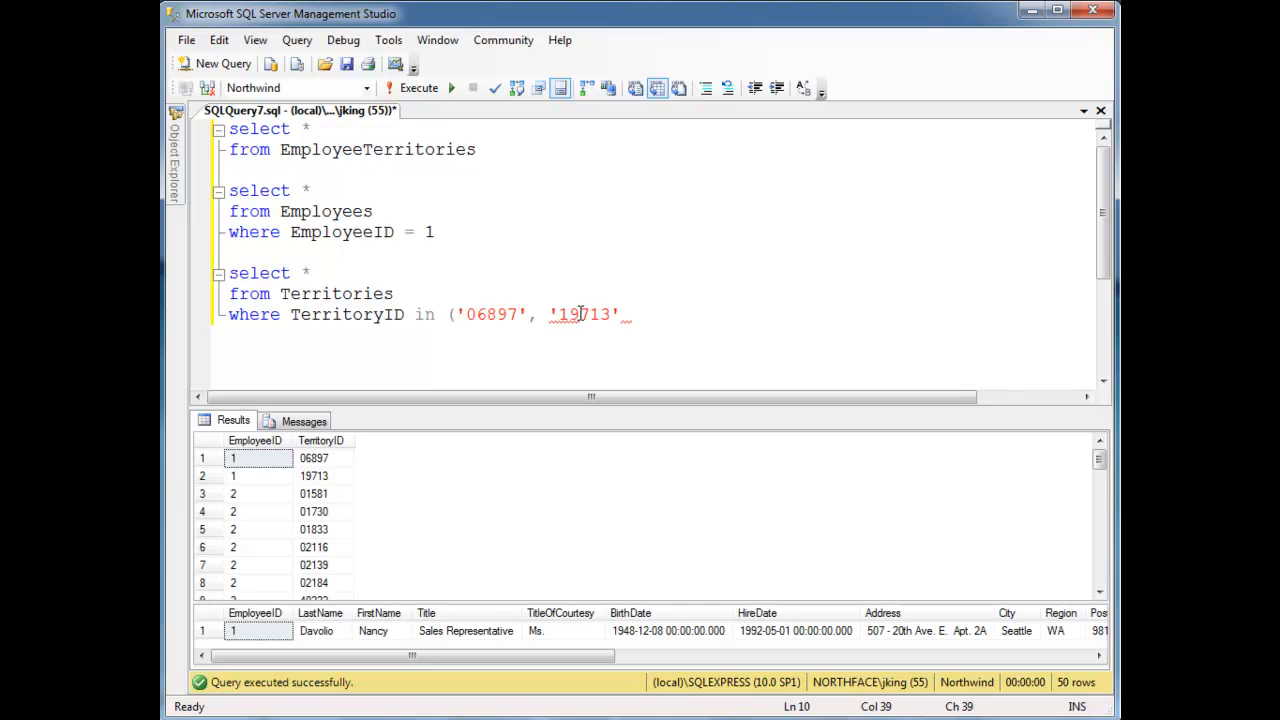
Run only the highlighted Territories query, returning the Wilton and Neward rows.
{"action": "left_click", "coordinate": [396, 292]}
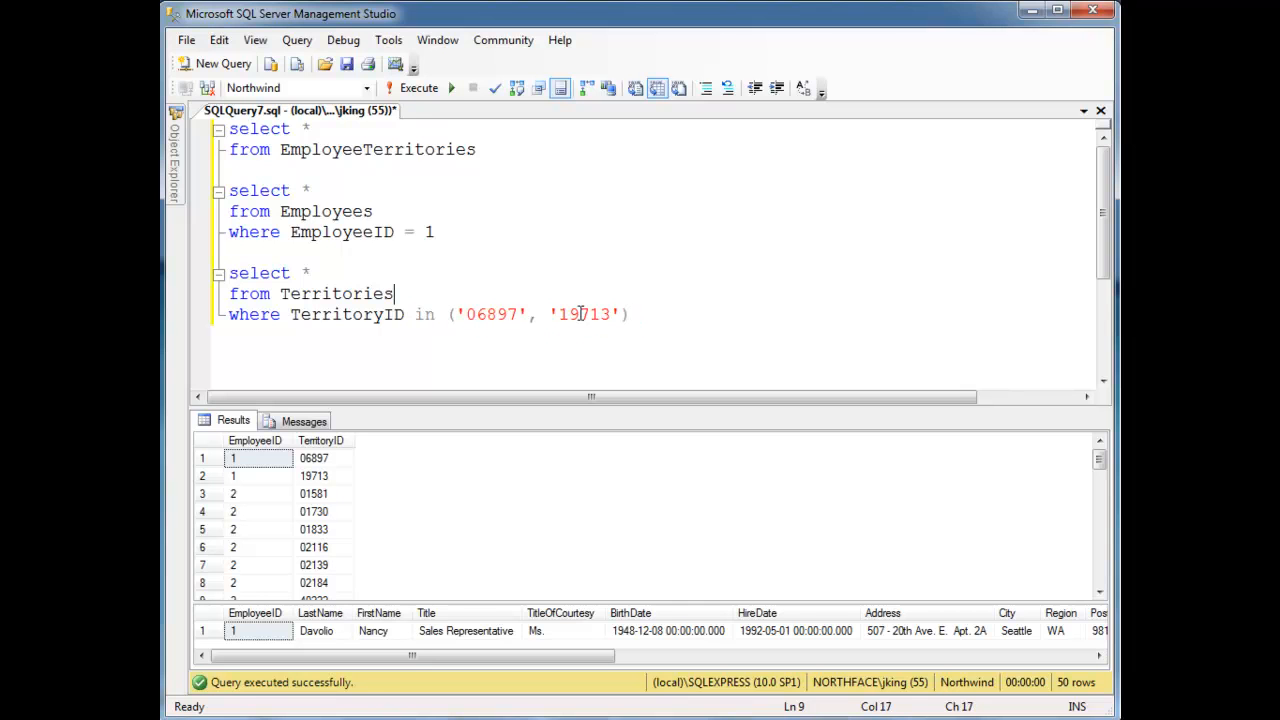
{"action": "left_click_drag", "start_coordinate": [228, 272], "coordinate": [630, 314]}
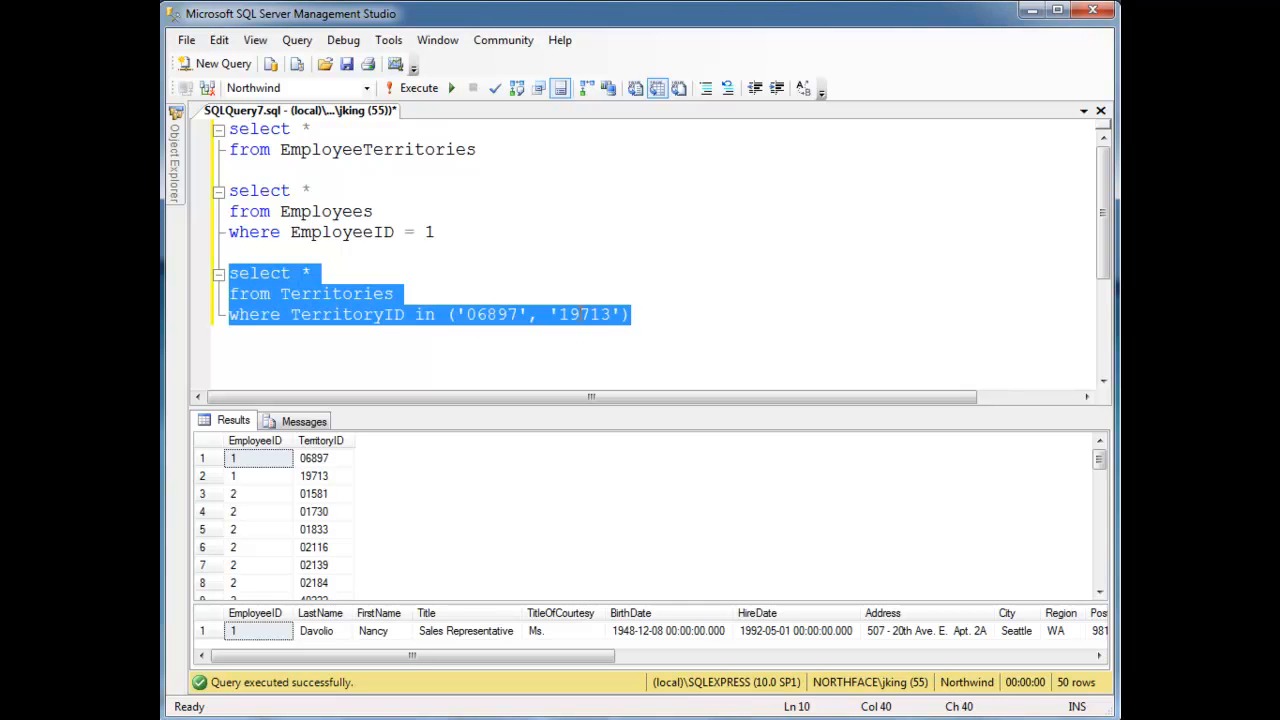
{"action": "left_click", "coordinate": [418, 88]}
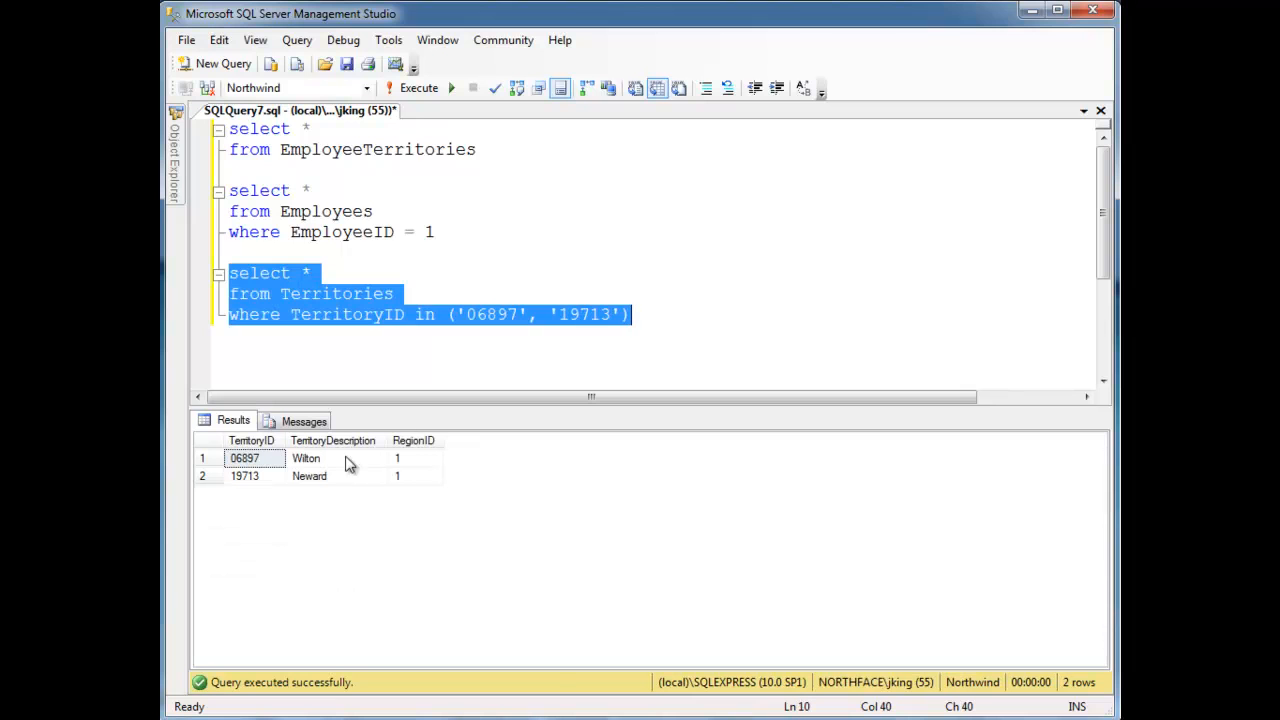
{"action": "mouse_move", "coordinate": [330, 476]}
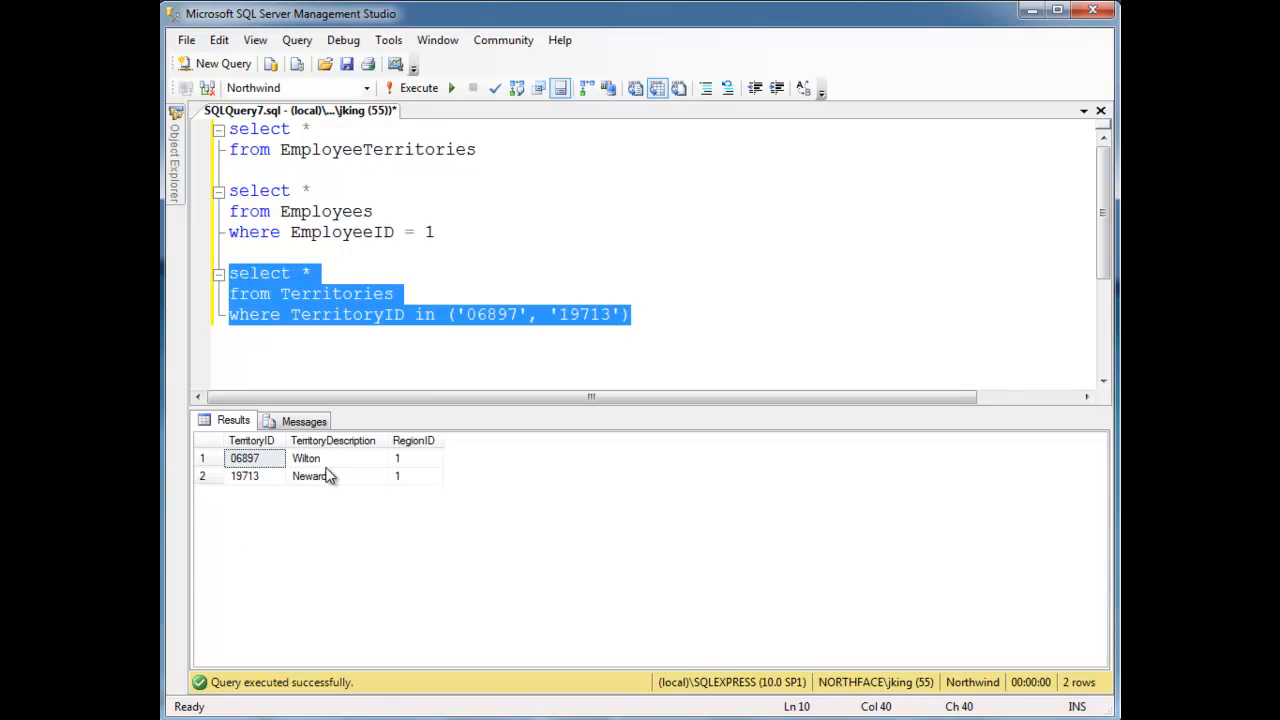
{"action": "left_click", "coordinate": [476, 148]}
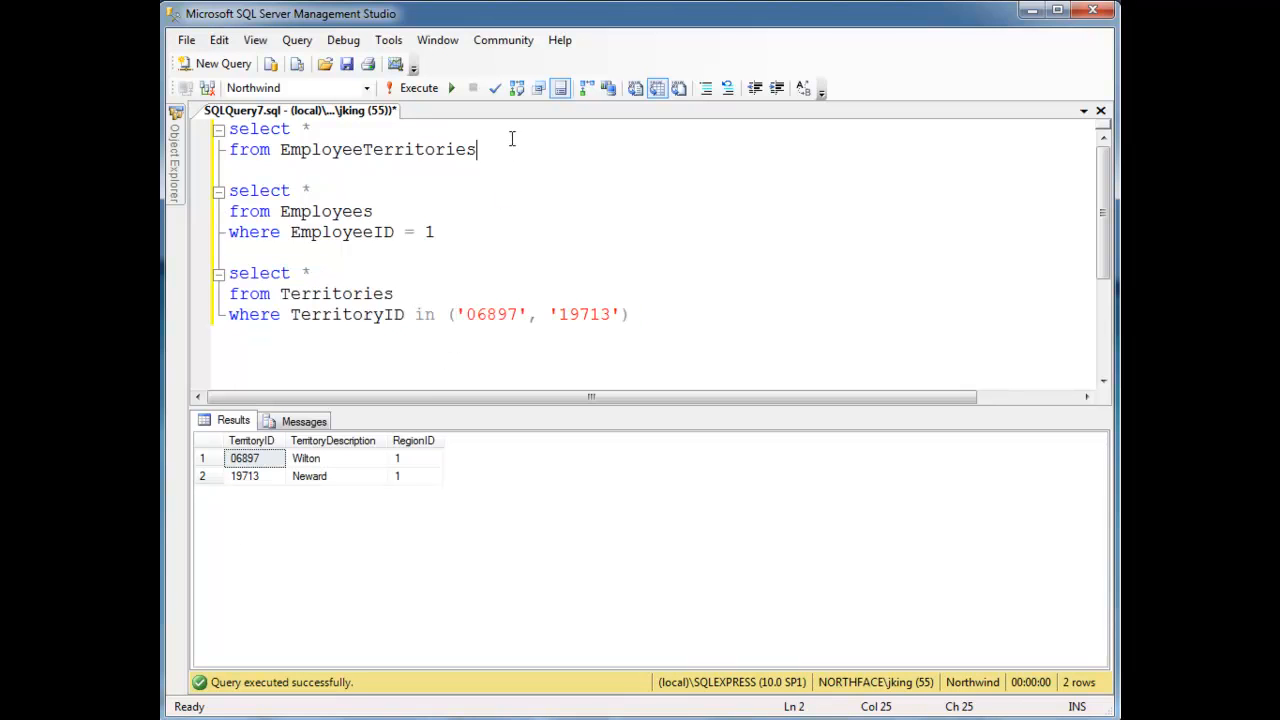
{"action": "left_click", "coordinate": [450, 88]}
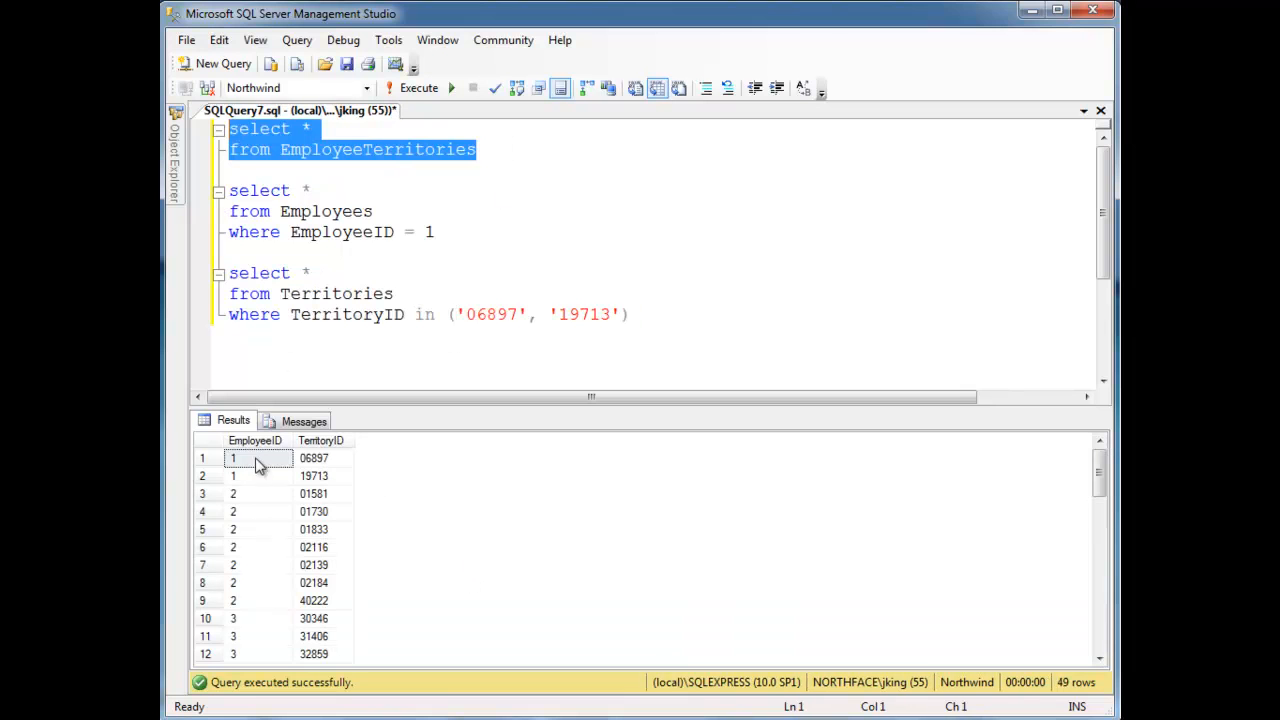
{"action": "mouse_move", "coordinate": [276, 604]}
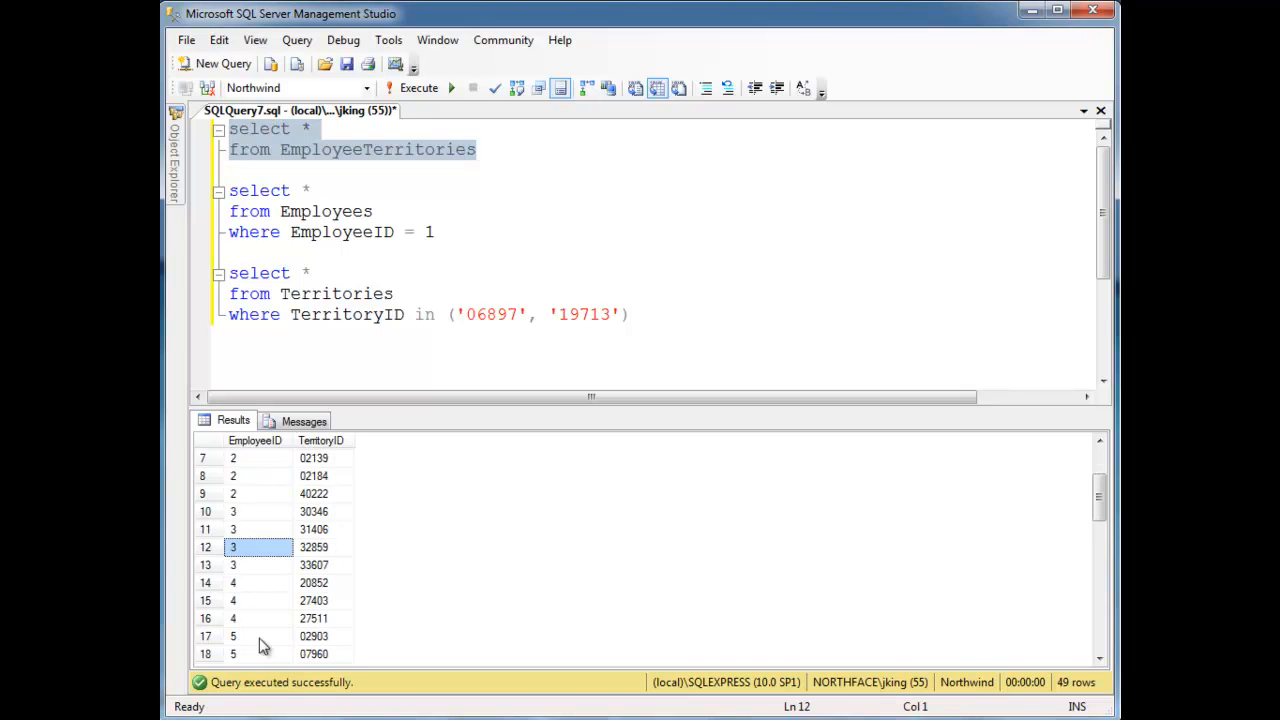
{"action": "scroll", "scroll_direction": "down", "scroll_amount": 3}
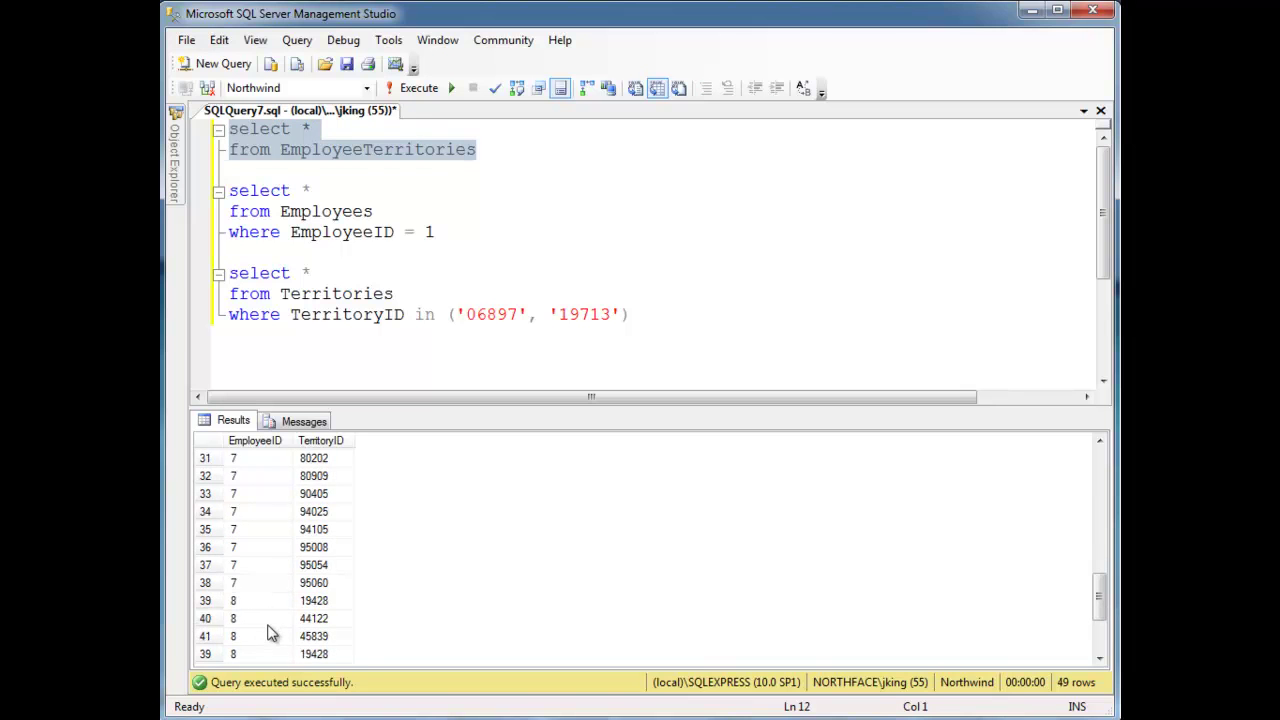
{"action": "scroll", "scroll_direction": "down", "scroll_amount": 3}
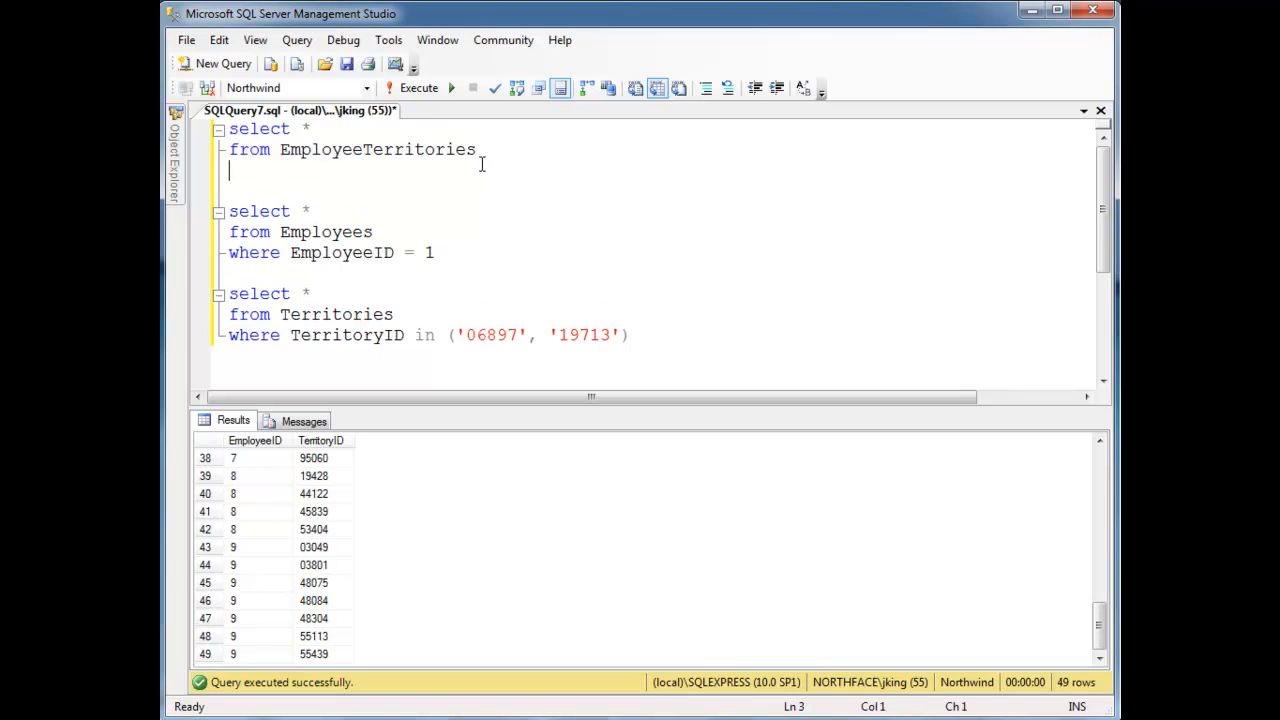
Run SELECT employeeid, COUNT(*) FROM EmployeeTerritories GROUP BY EmployeeID.
{"action": "type", "text": "group by e"}
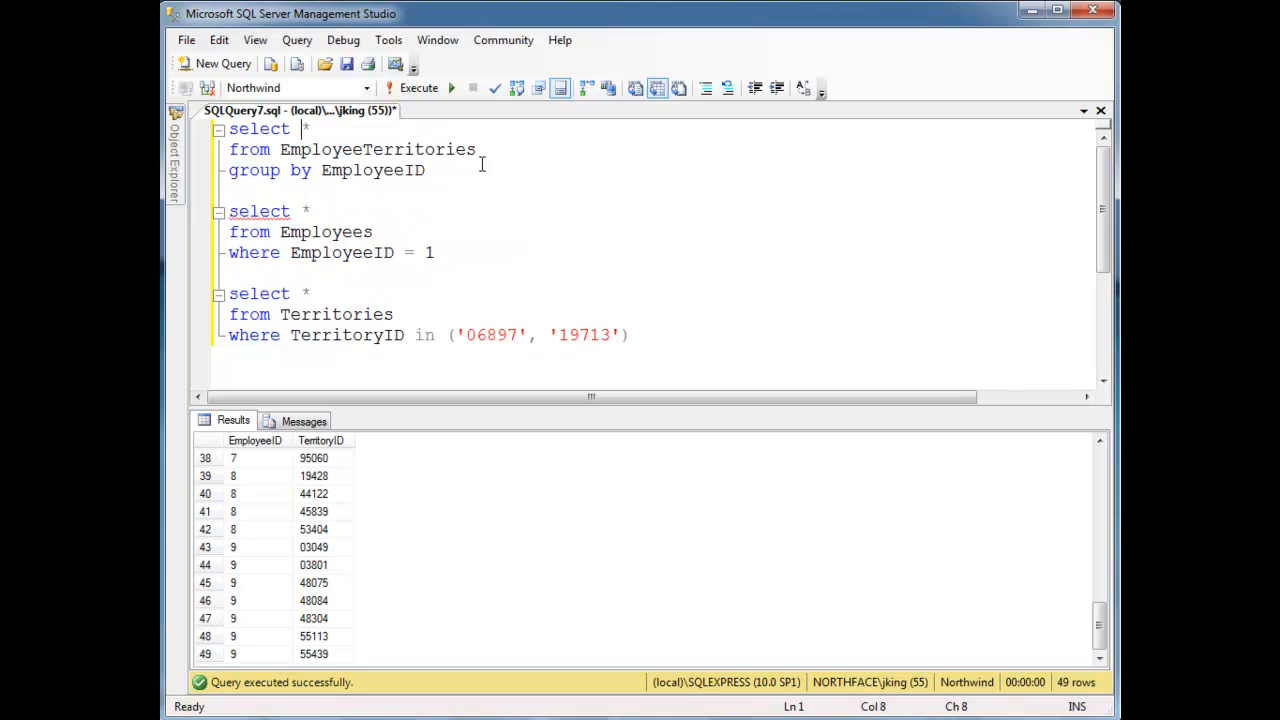
{"action": "type", "text": "COUNT(*"}
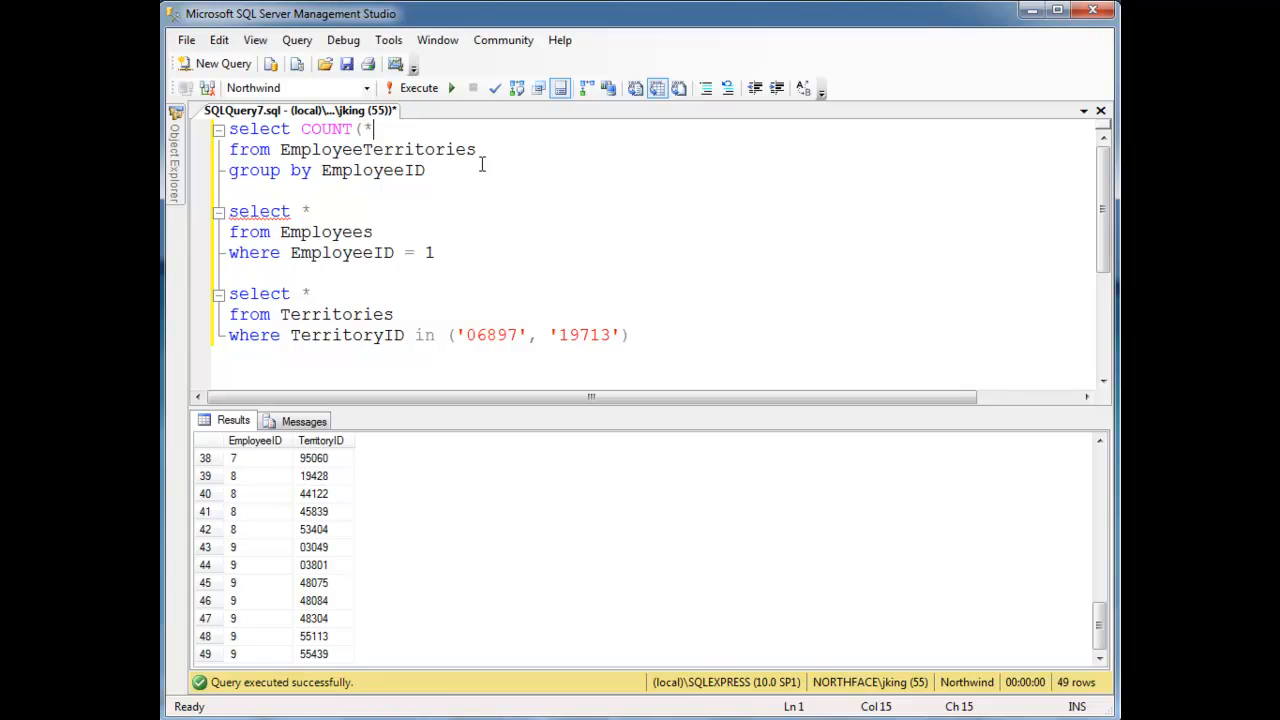
{"action": "type", "text": "empl"}
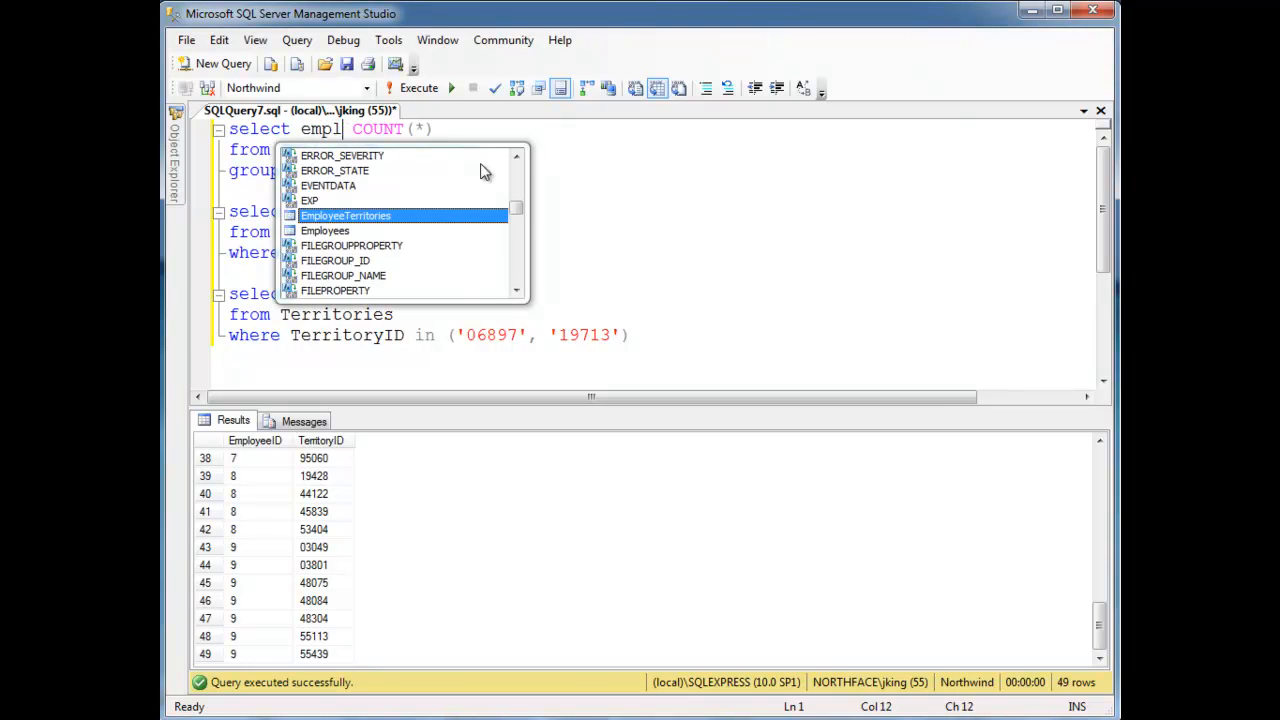
{"action": "type", "text": "oyee"}
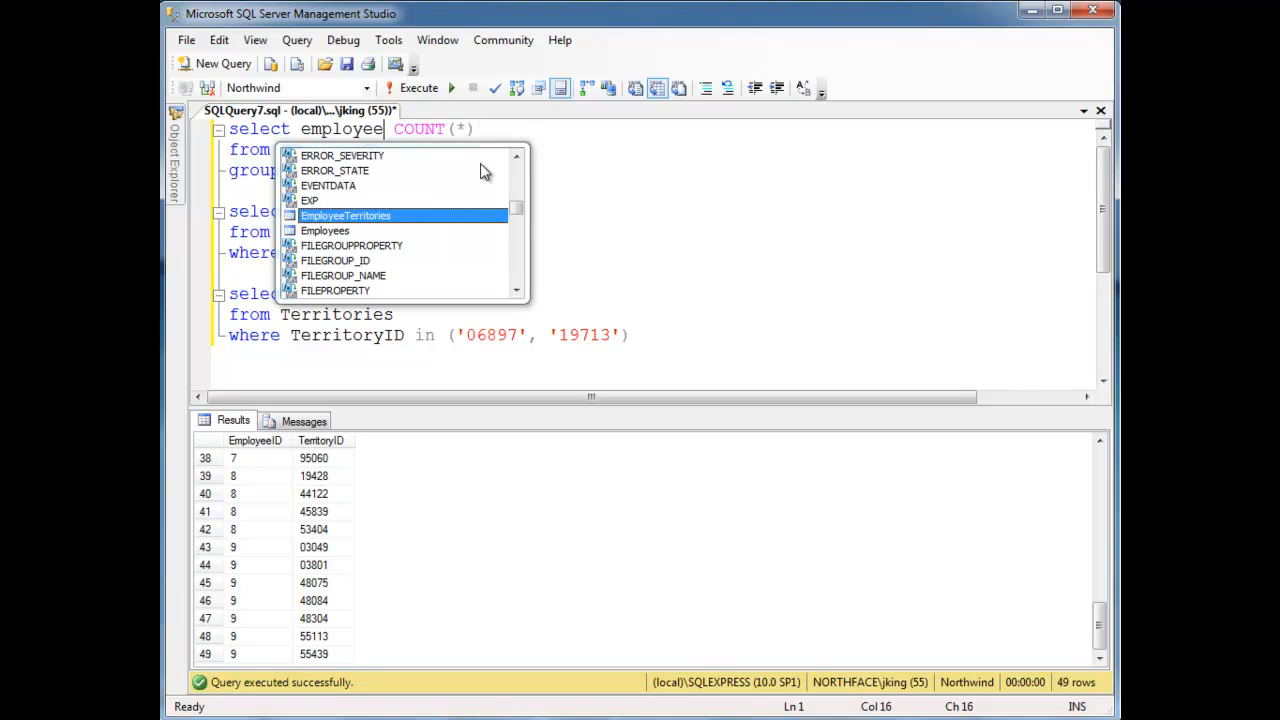
{"action": "type", "text": "id,"}
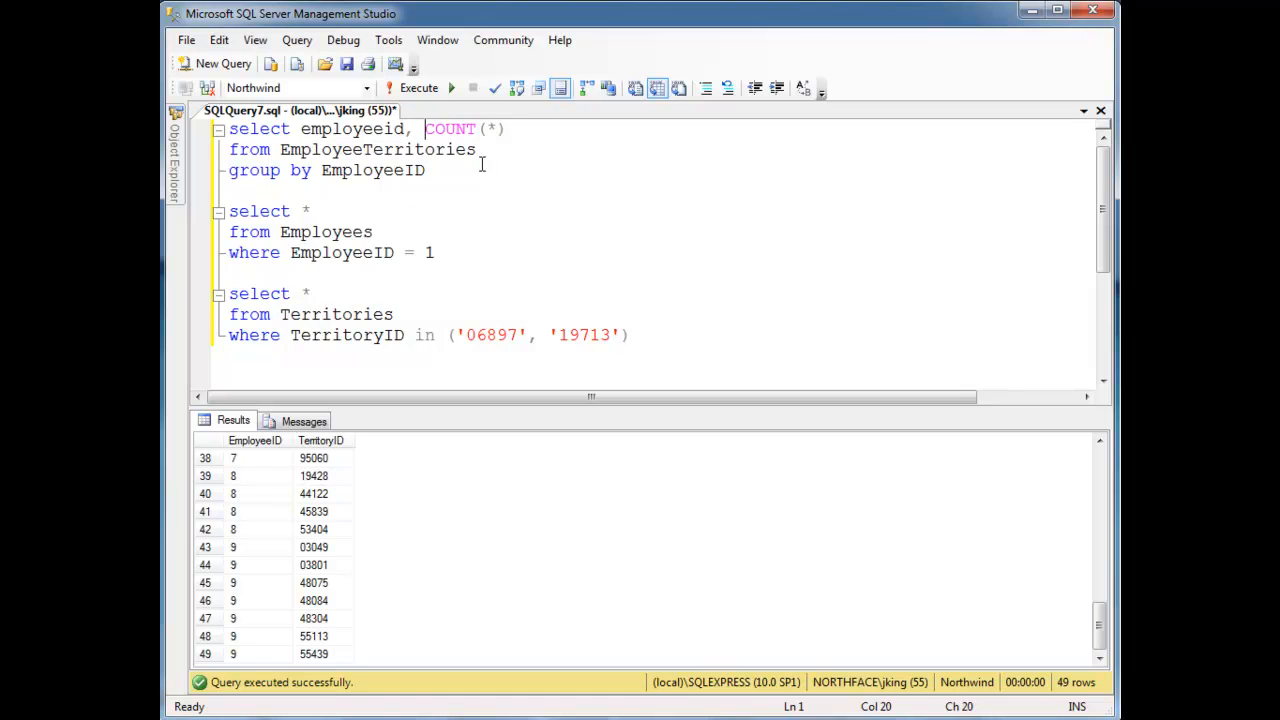
{"action": "left_click", "coordinate": [418, 88]}
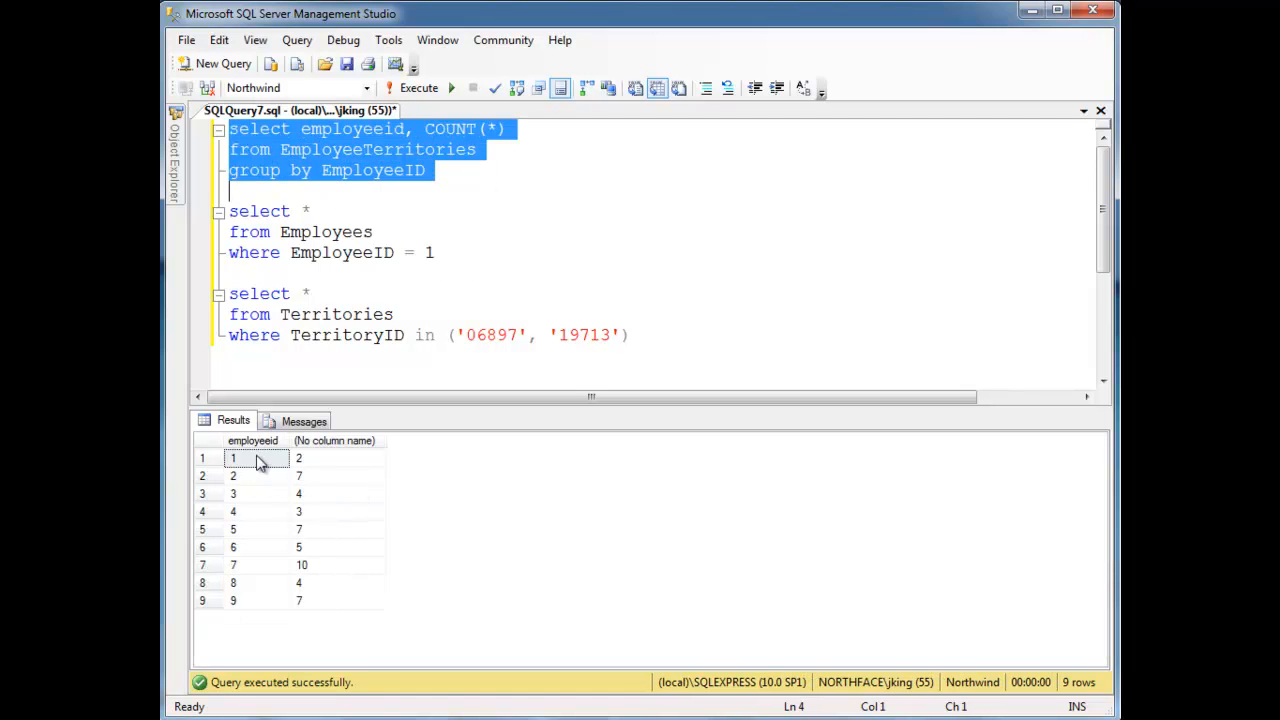
{"action": "mouse_move", "coordinate": [256, 490]}
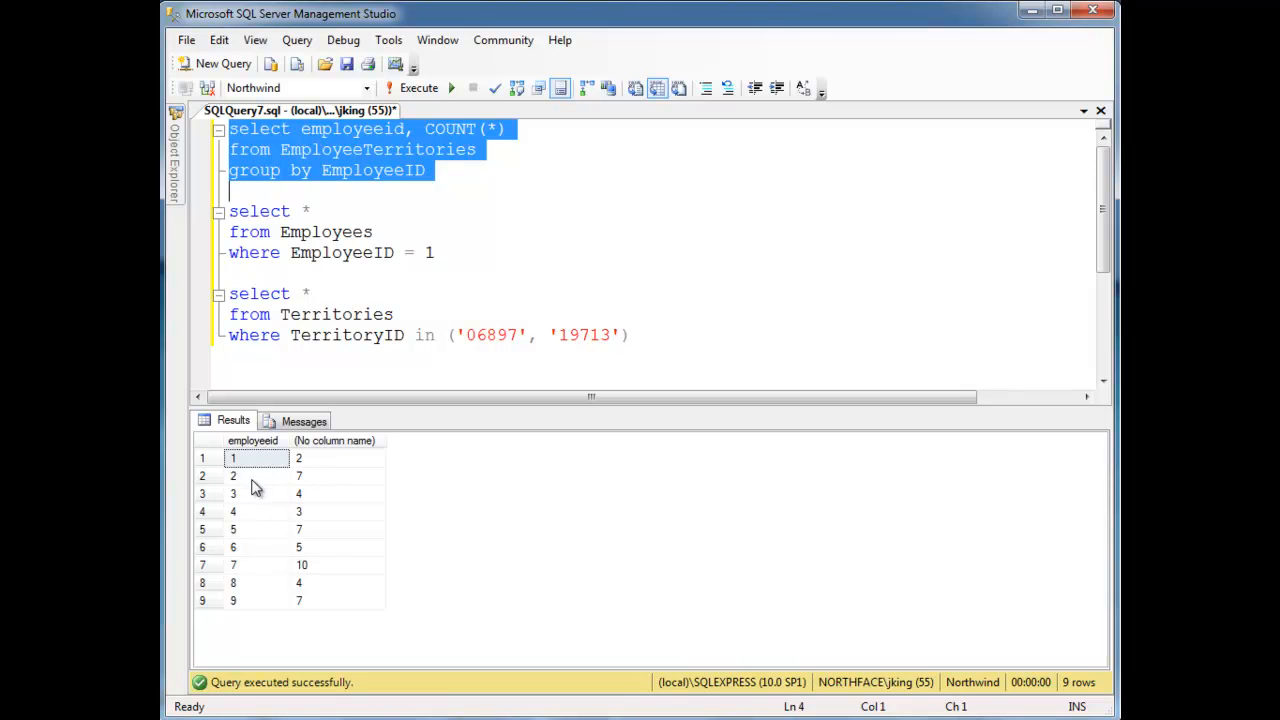
{"action": "left_click", "coordinate": [424, 170]}
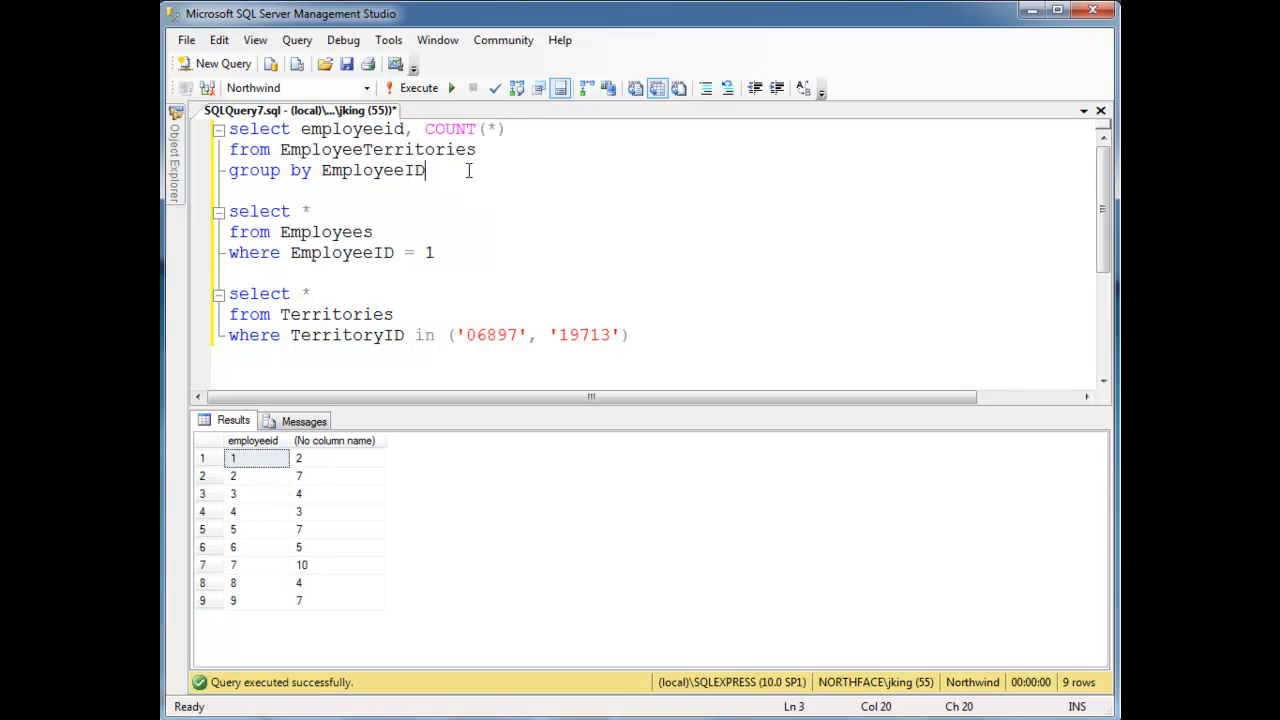
Alias the count as thecount, add ORDER BY thecount, and rerun for 9 sorted rows.
{"action": "left_click", "coordinate": [500, 128]}
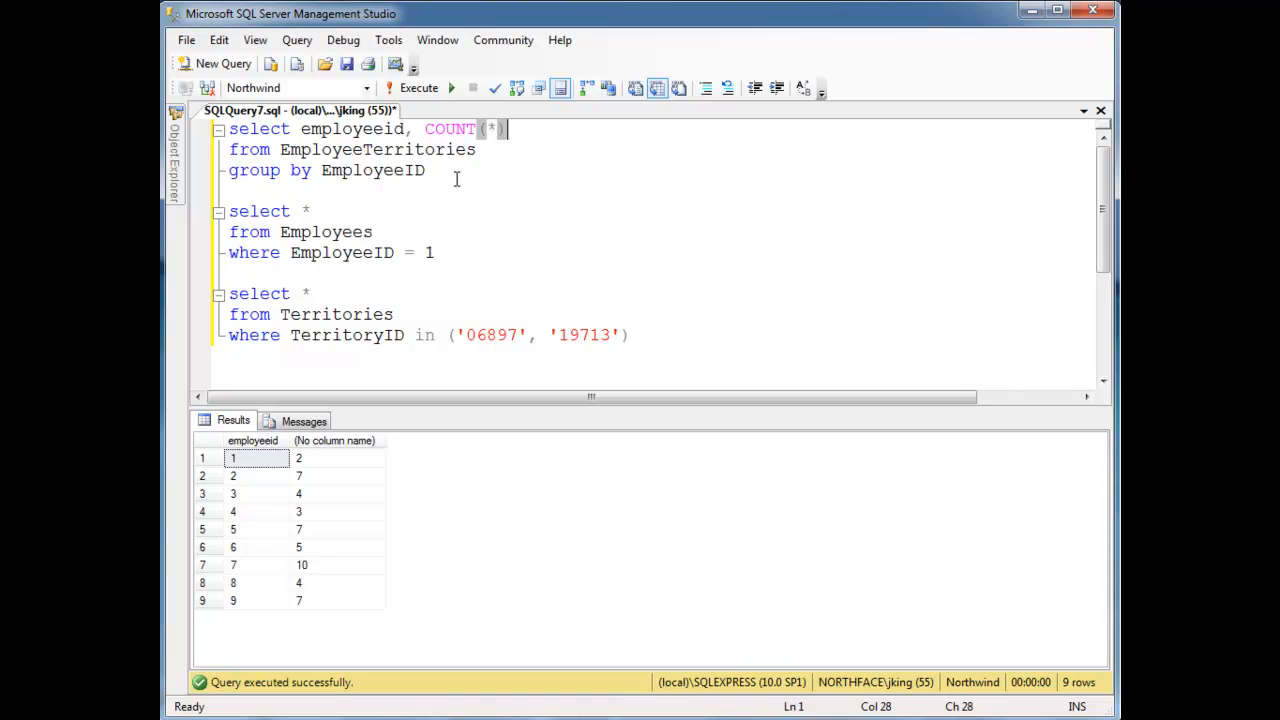
{"action": "type", "text": "as thecount"}
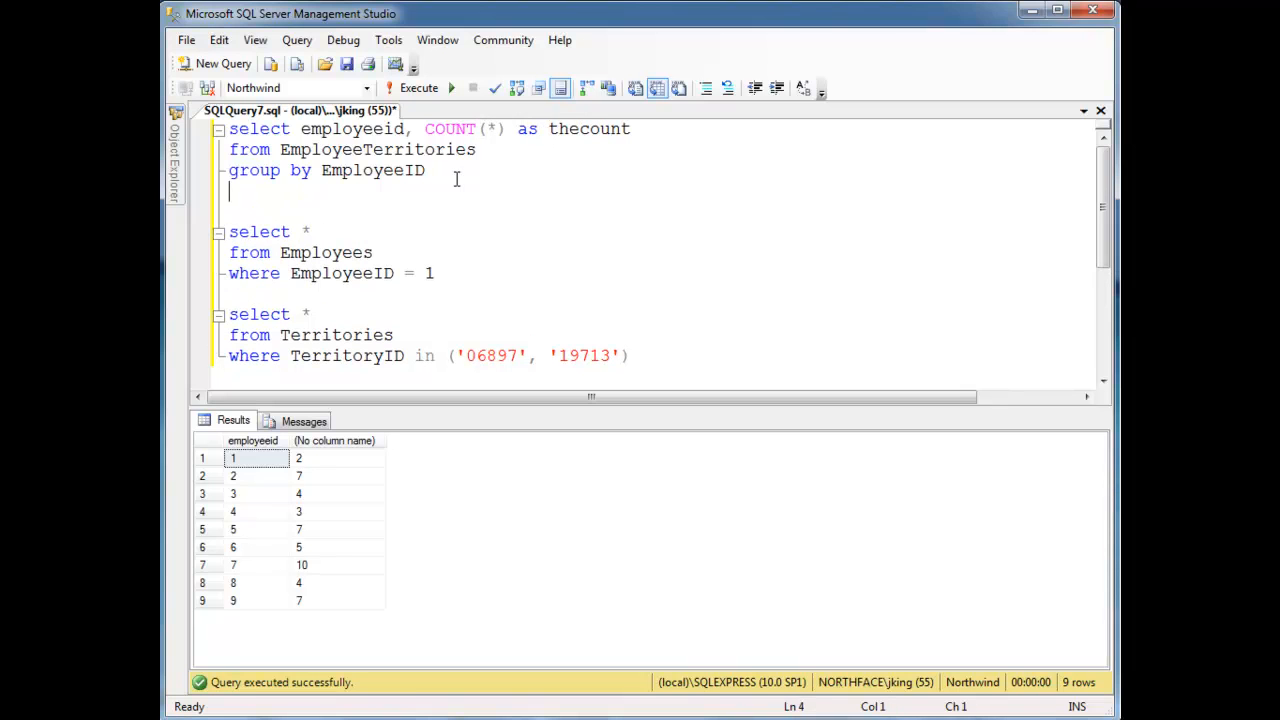
{"action": "type", "text": "order by thecount"}
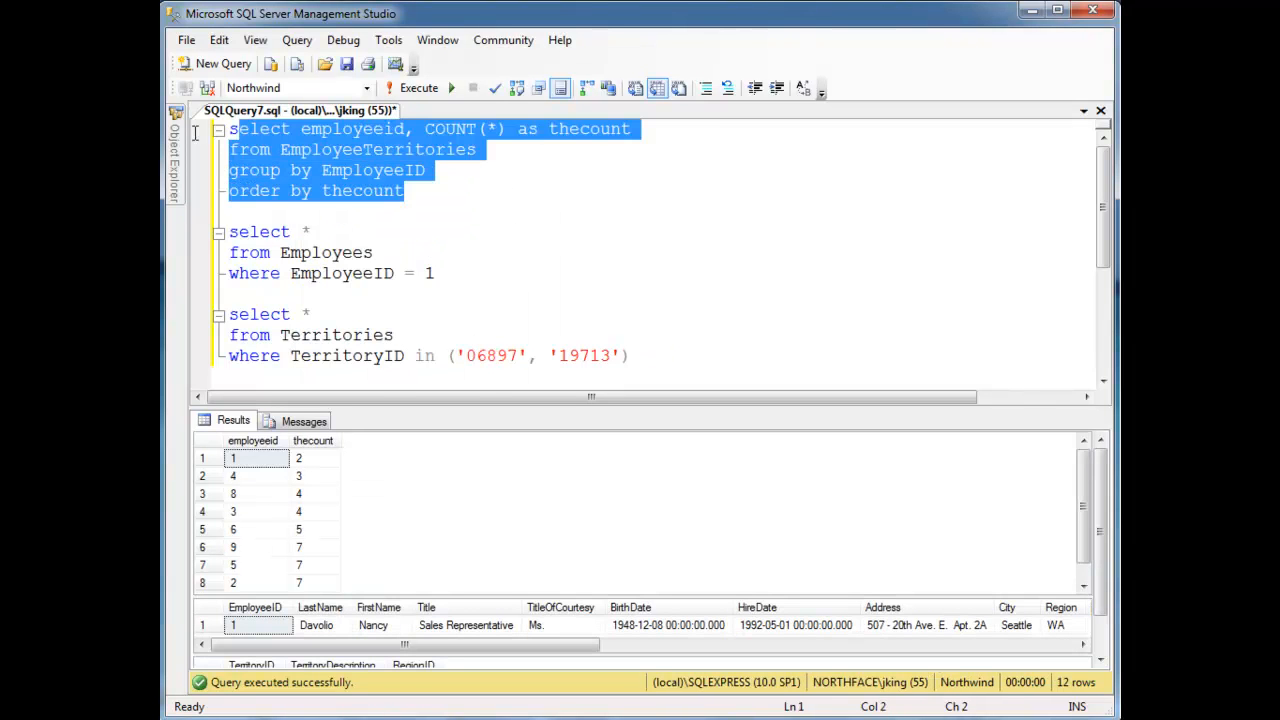
{"action": "left_click", "coordinate": [418, 88]}
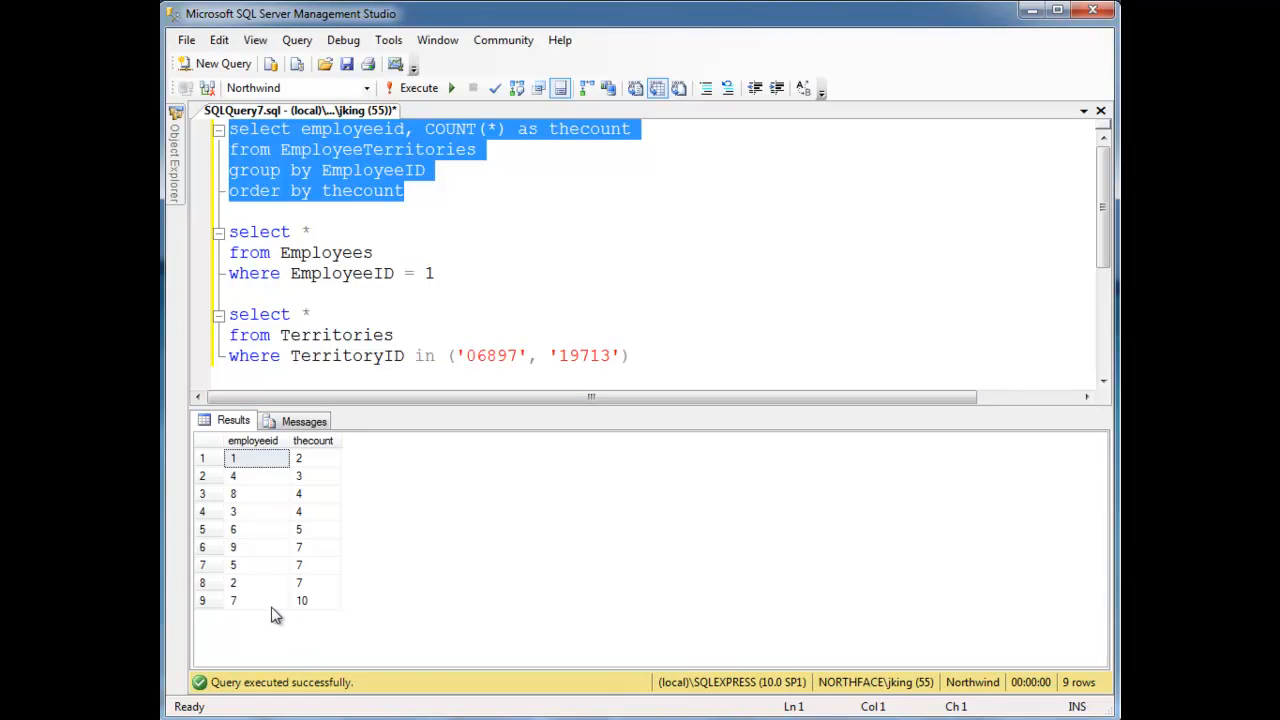
{"action": "mouse_move", "coordinate": [312, 604]}
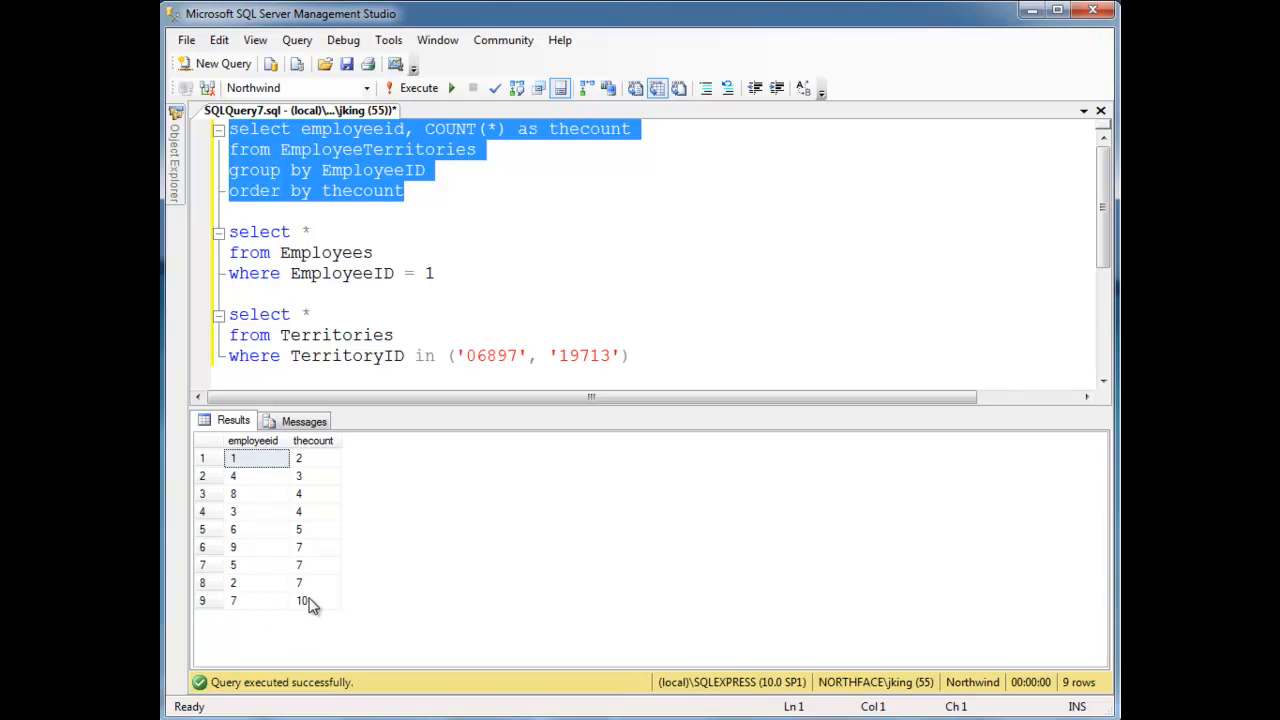
{"action": "mouse_move", "coordinate": [292, 490]}
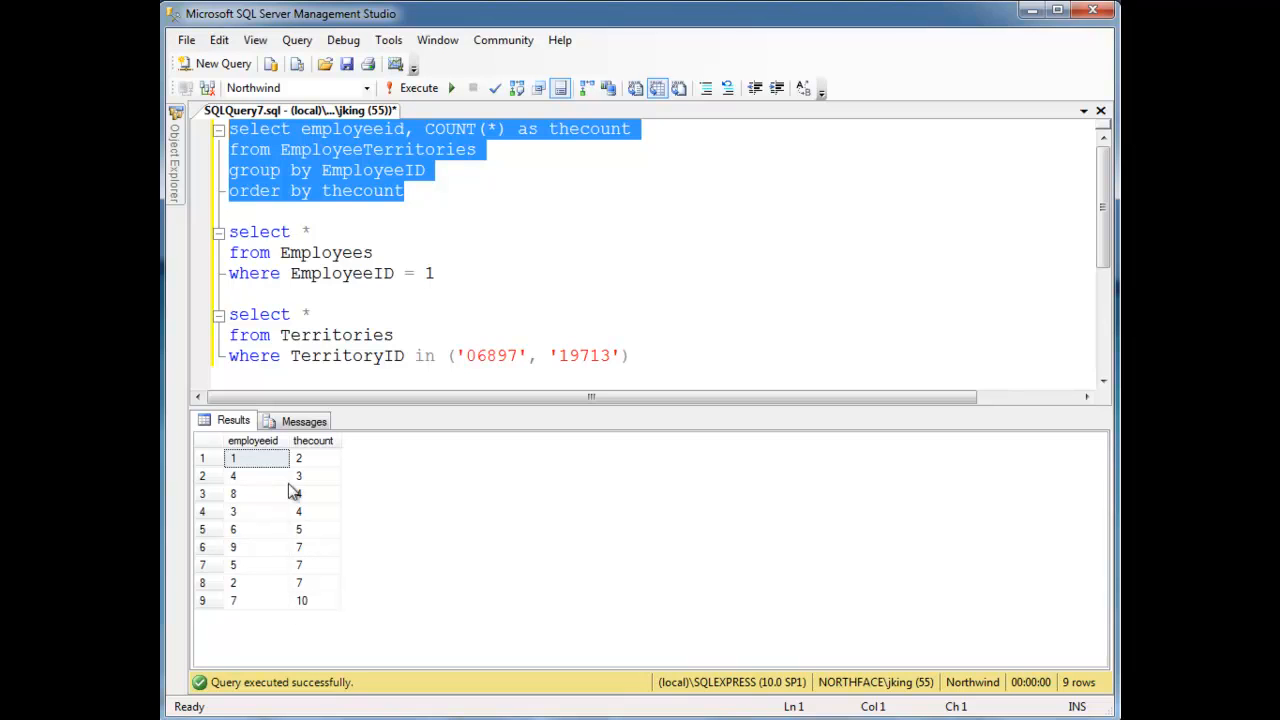
{"action": "mouse_move", "coordinate": [304, 612]}
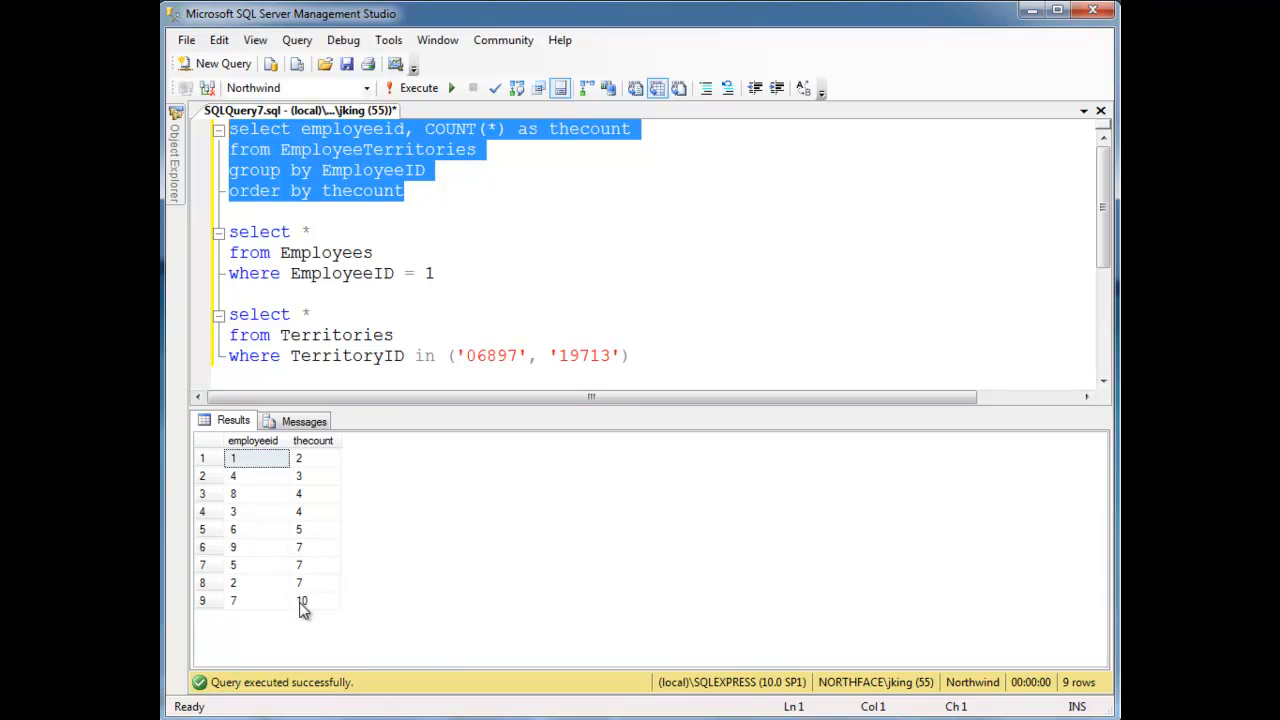
{"action": "mouse_move", "coordinate": [298, 612]}
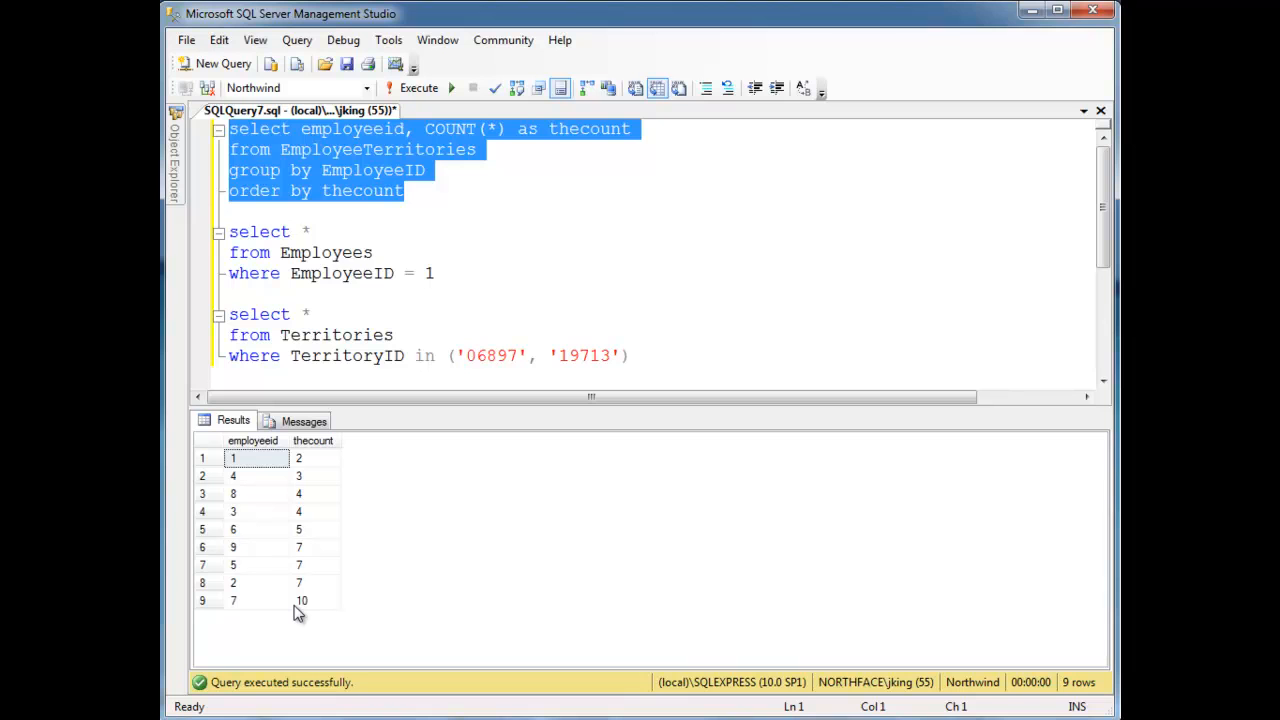
{"action": "mouse_move", "coordinate": [316, 616]}
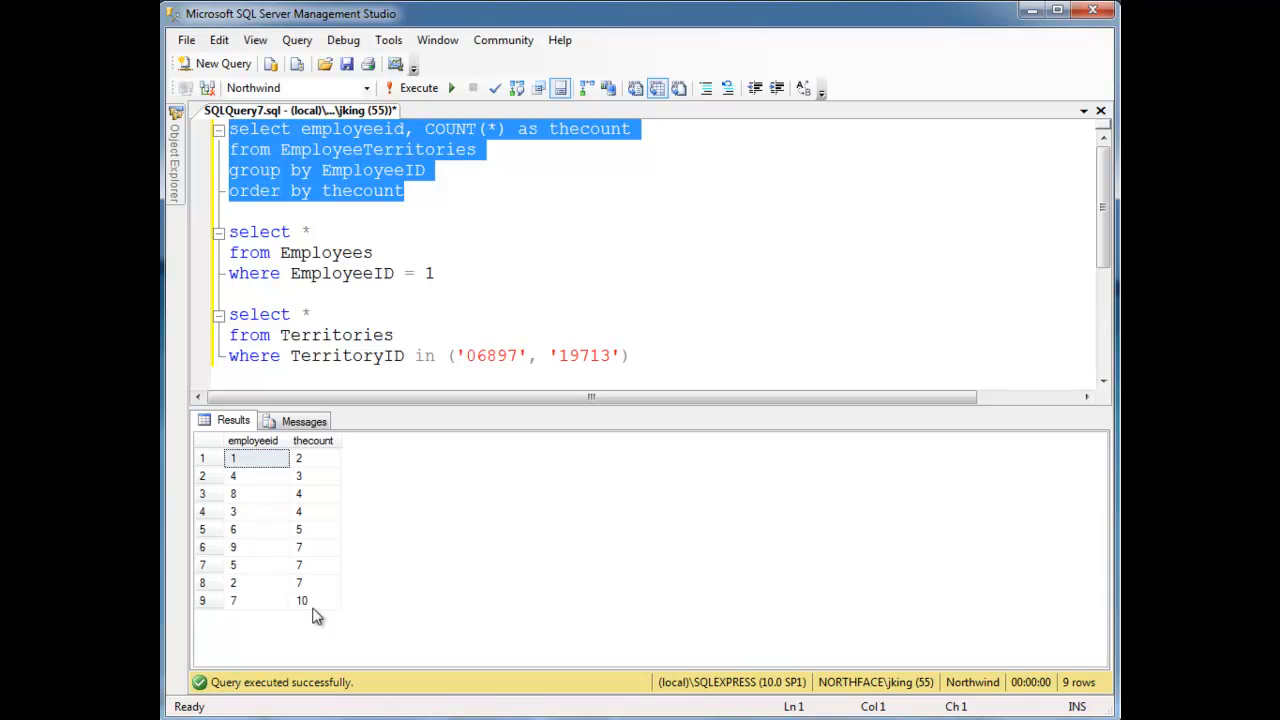
{"action": "mouse_move", "coordinate": [270, 546]}
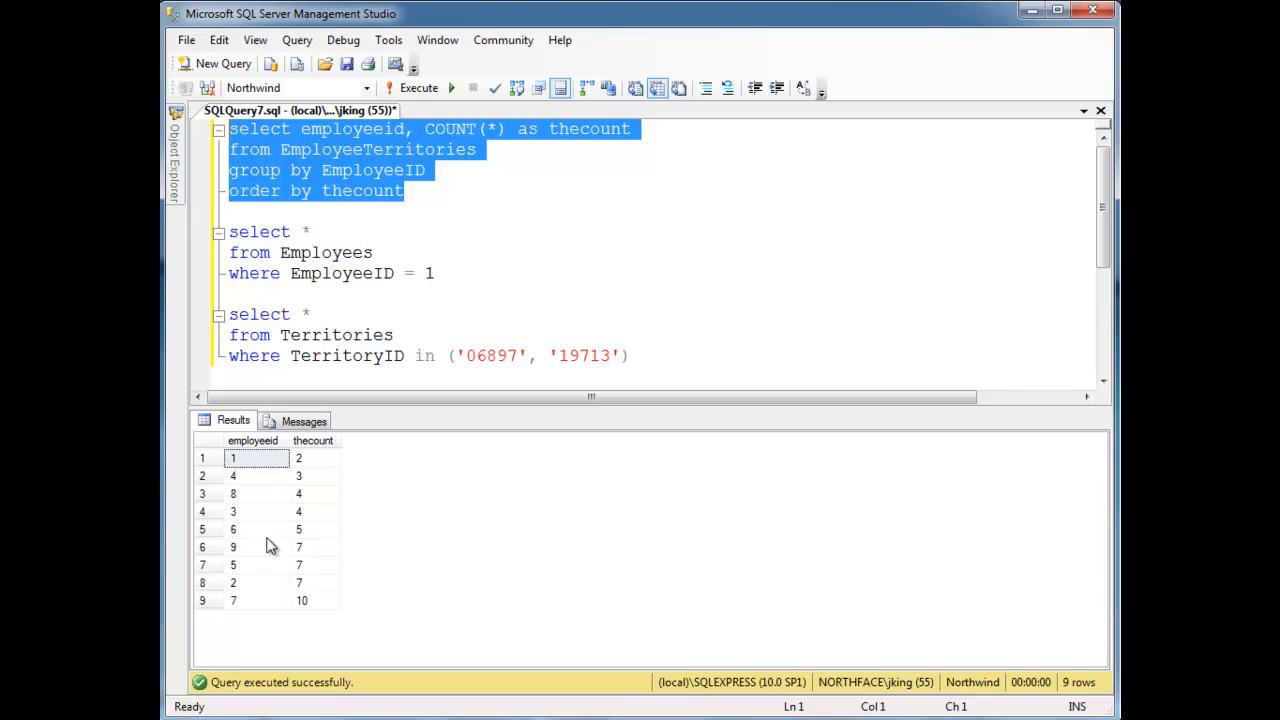
{"action": "mouse_move", "coordinate": [864, 684]}
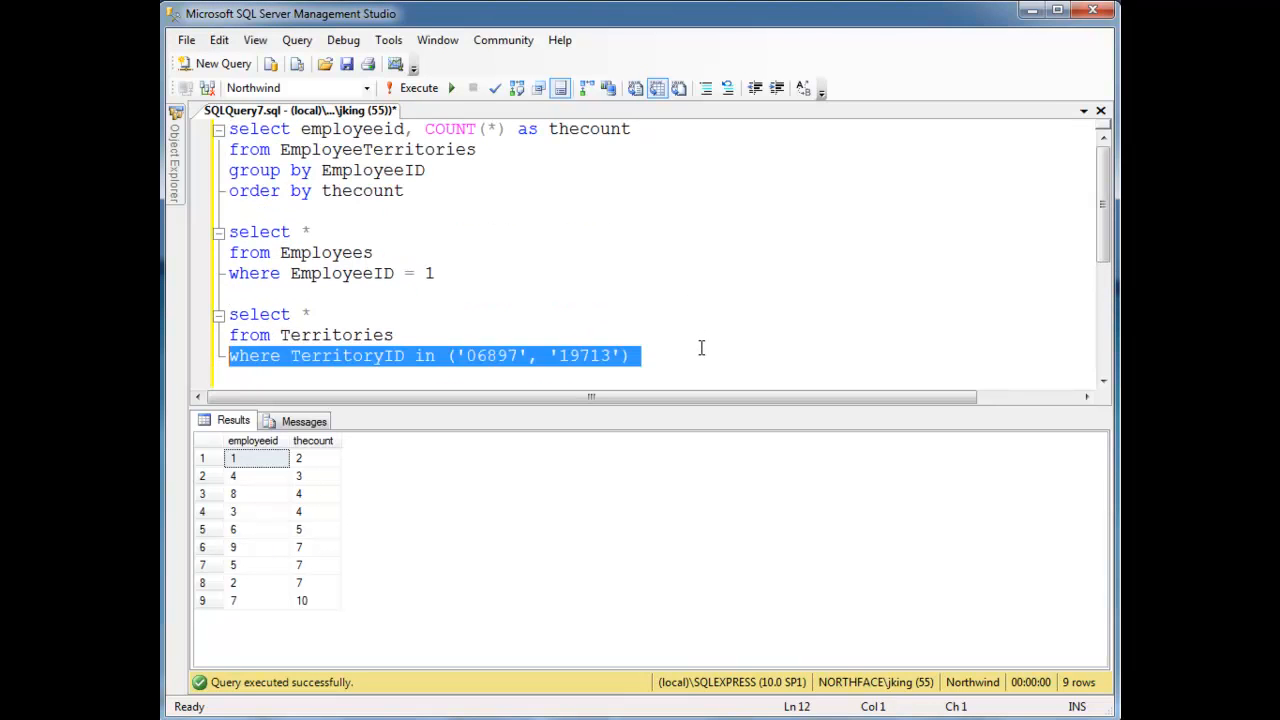
{"action": "type", "text": "s"}
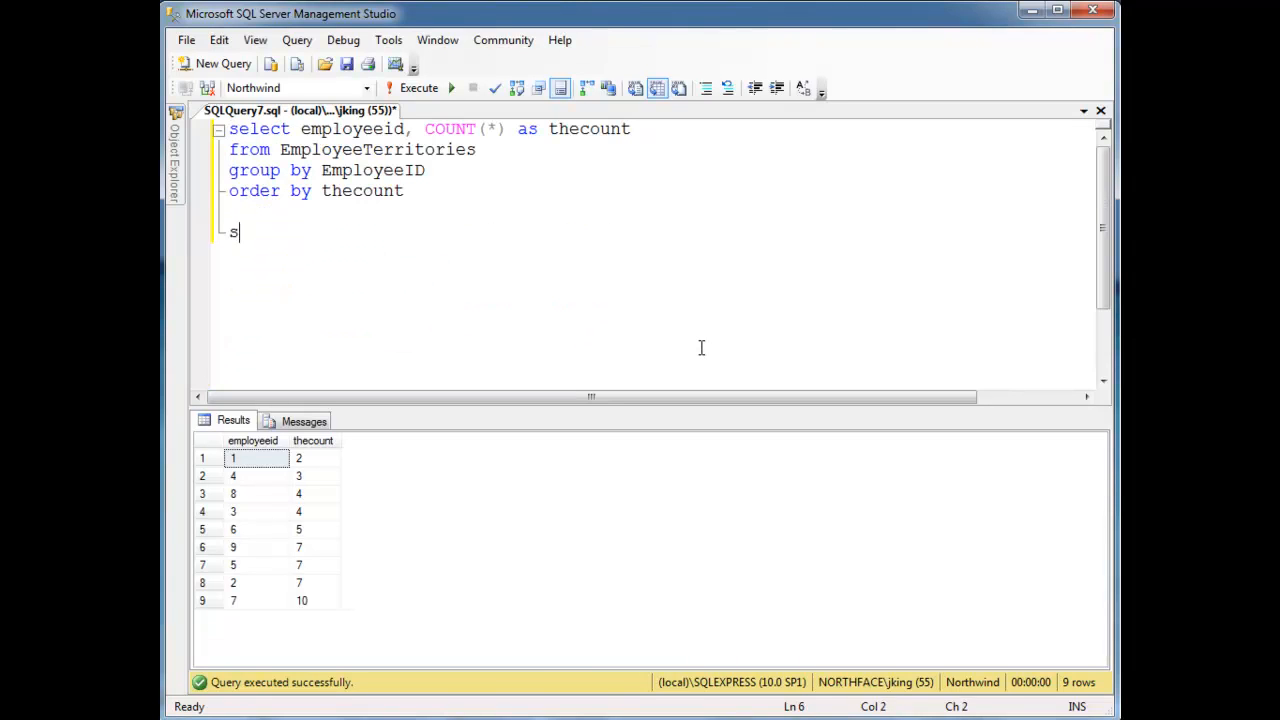
{"action": "type", "text": "elect *"}
{"action": "type", "text": "from EmployeeTerritories"}
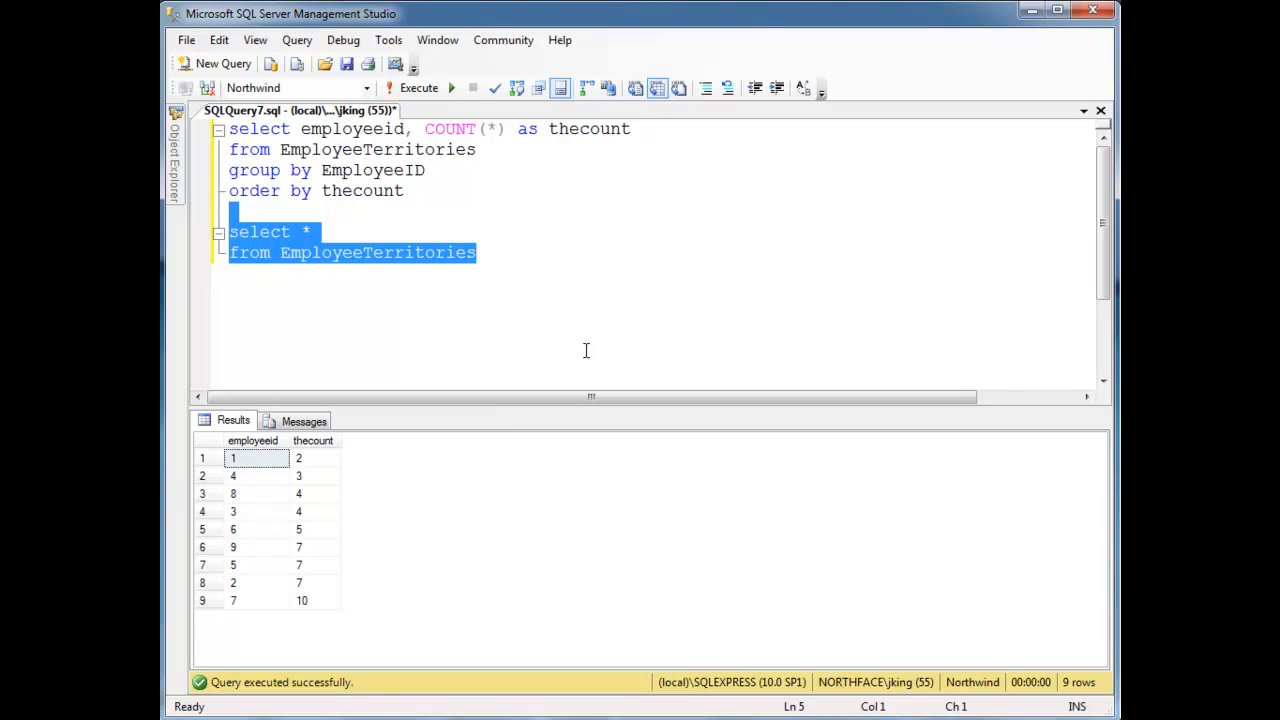
{"action": "mouse_move", "coordinate": [312, 596]}
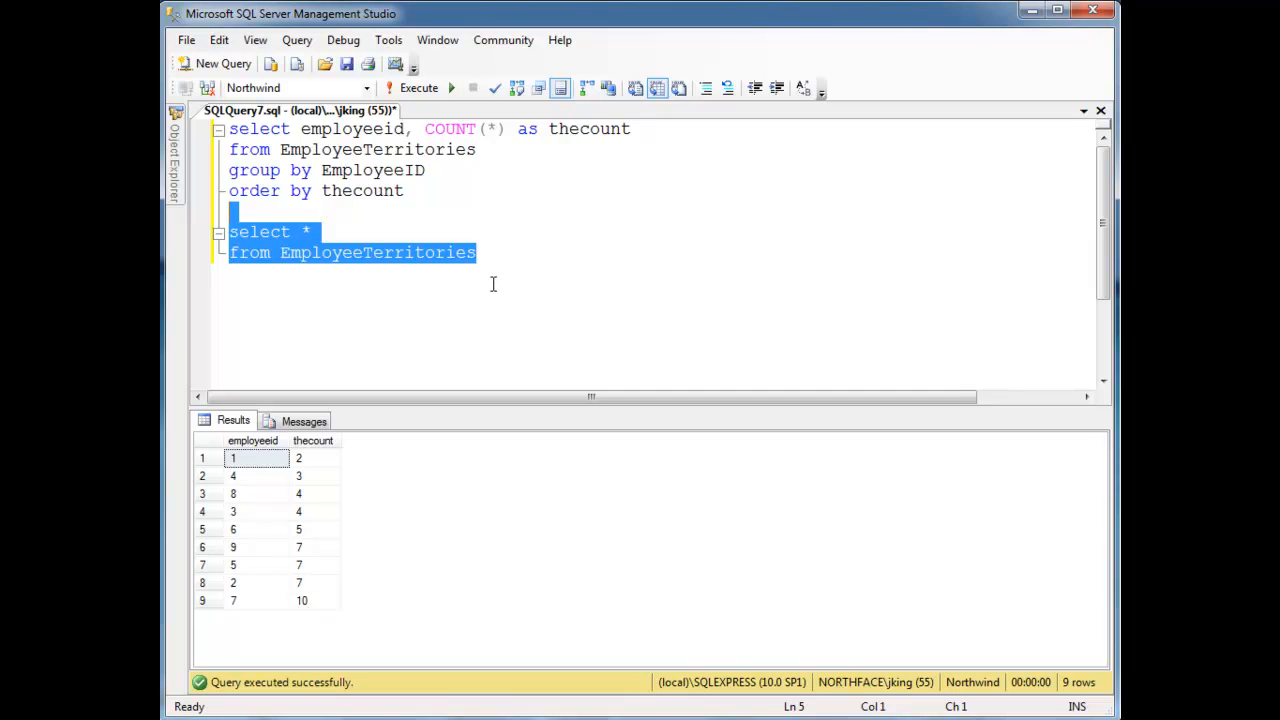
{"action": "left_click", "coordinate": [420, 88]}
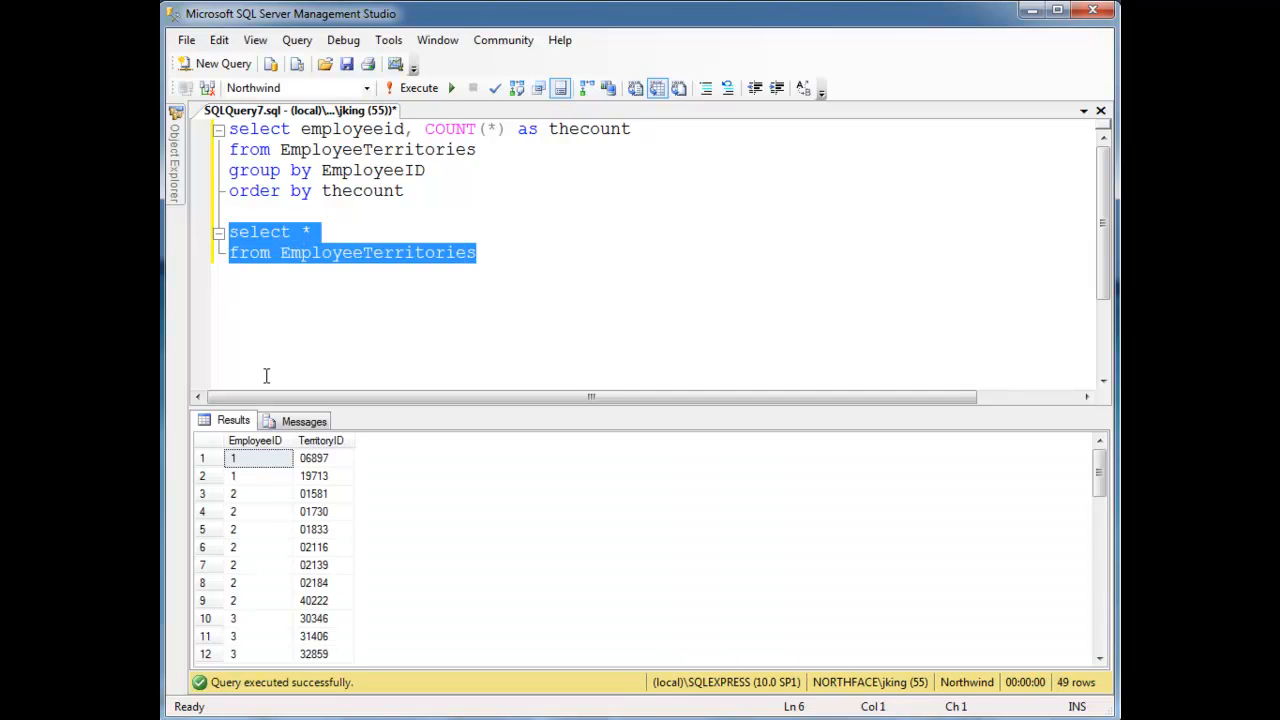
{"action": "mouse_move", "coordinate": [272, 480]}
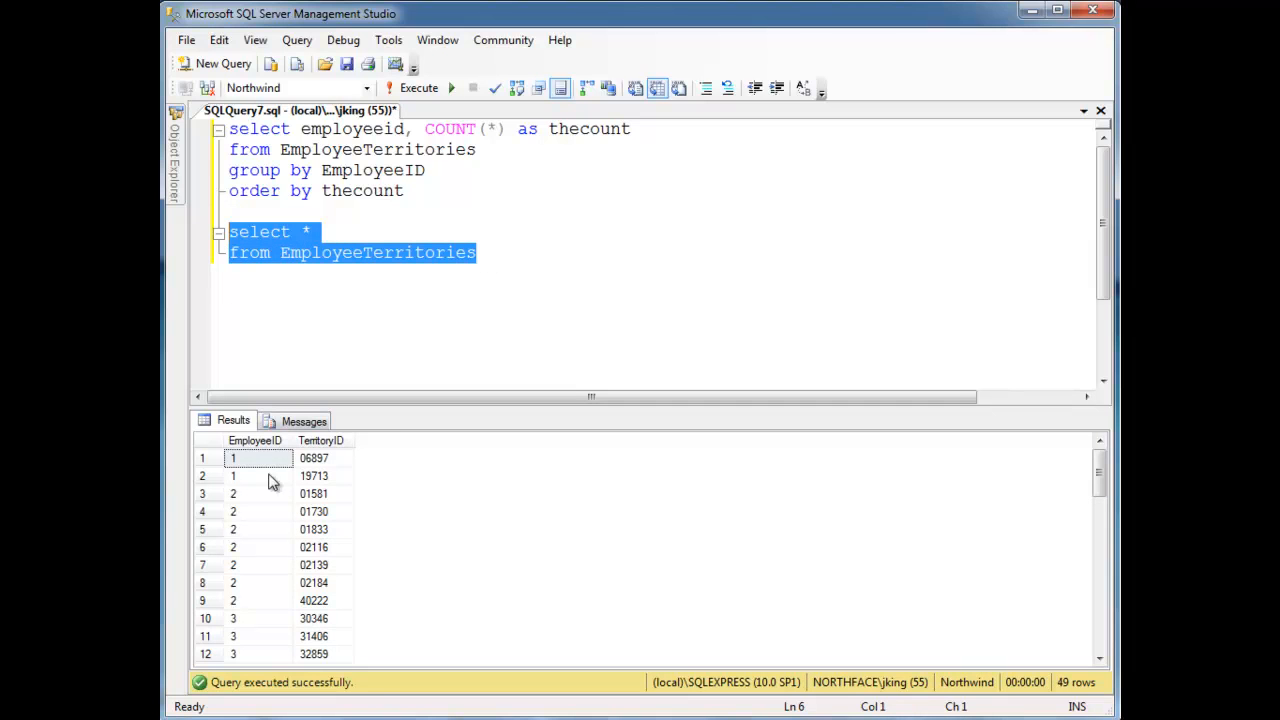
{"action": "mouse_move", "coordinate": [248, 452]}
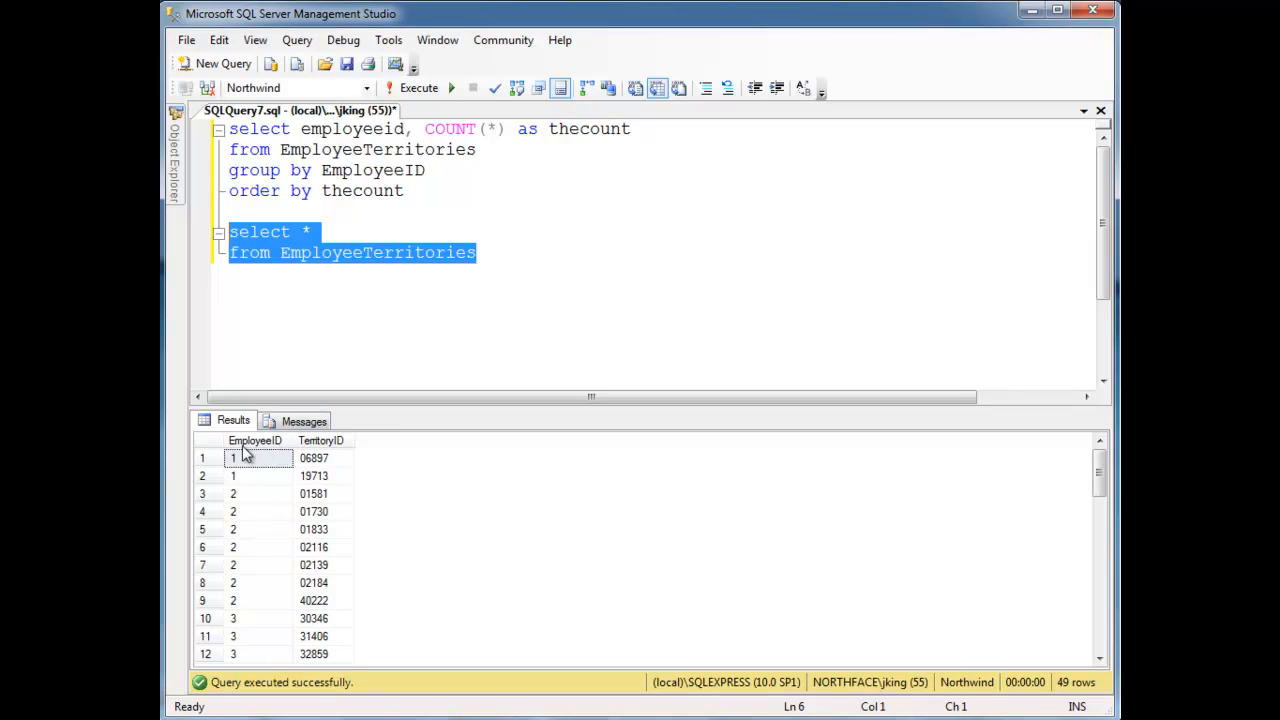
{"action": "mouse_move", "coordinate": [256, 480]}
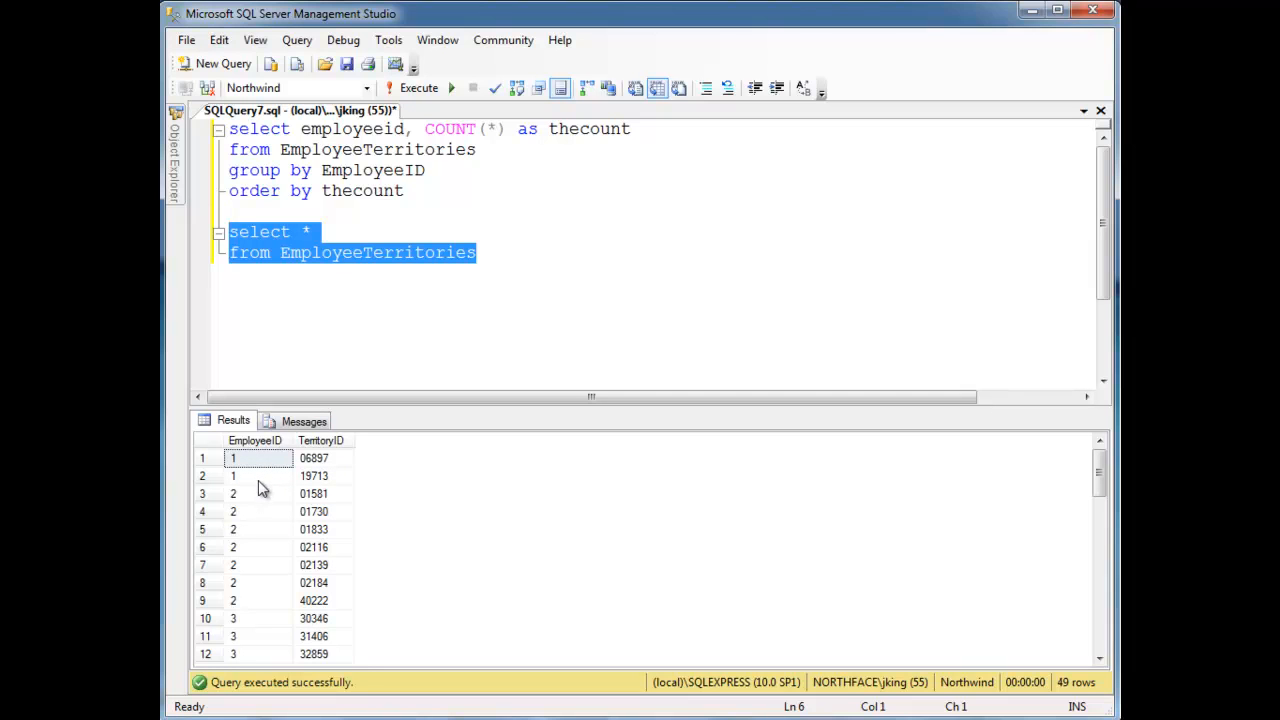
{"action": "mouse_move", "coordinate": [316, 474]}
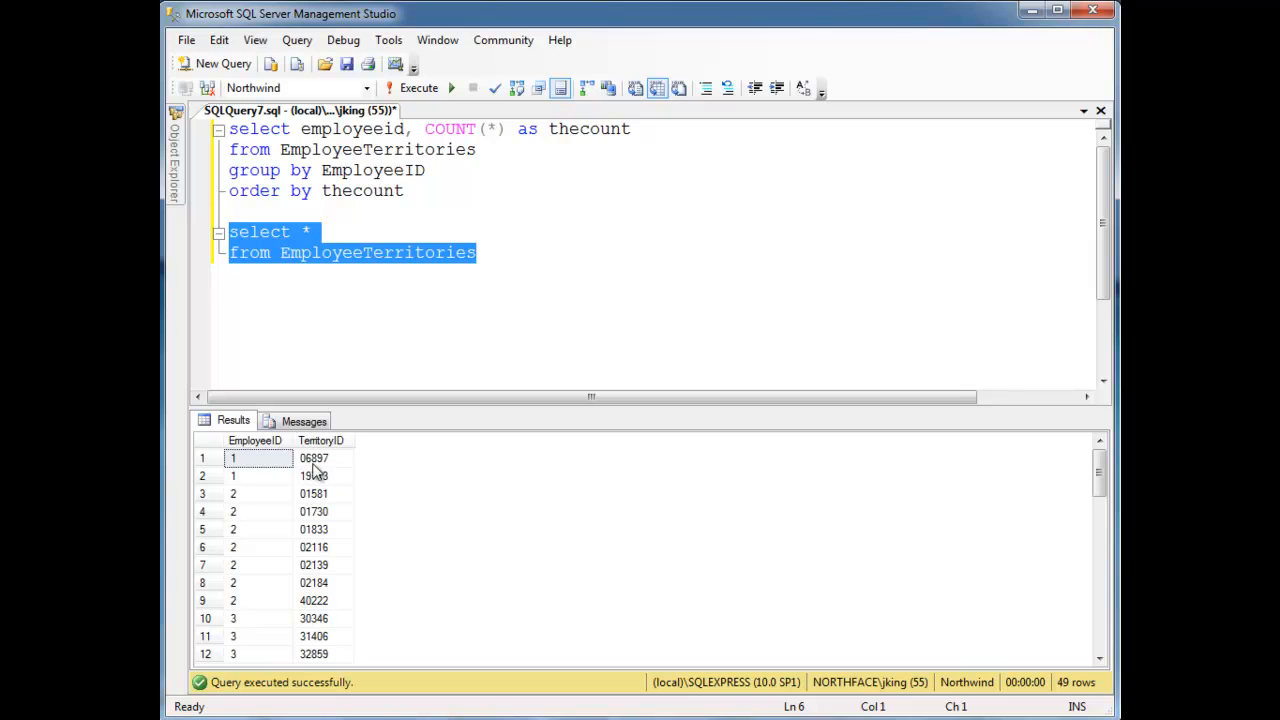
{"action": "mouse_move", "coordinate": [336, 474]}
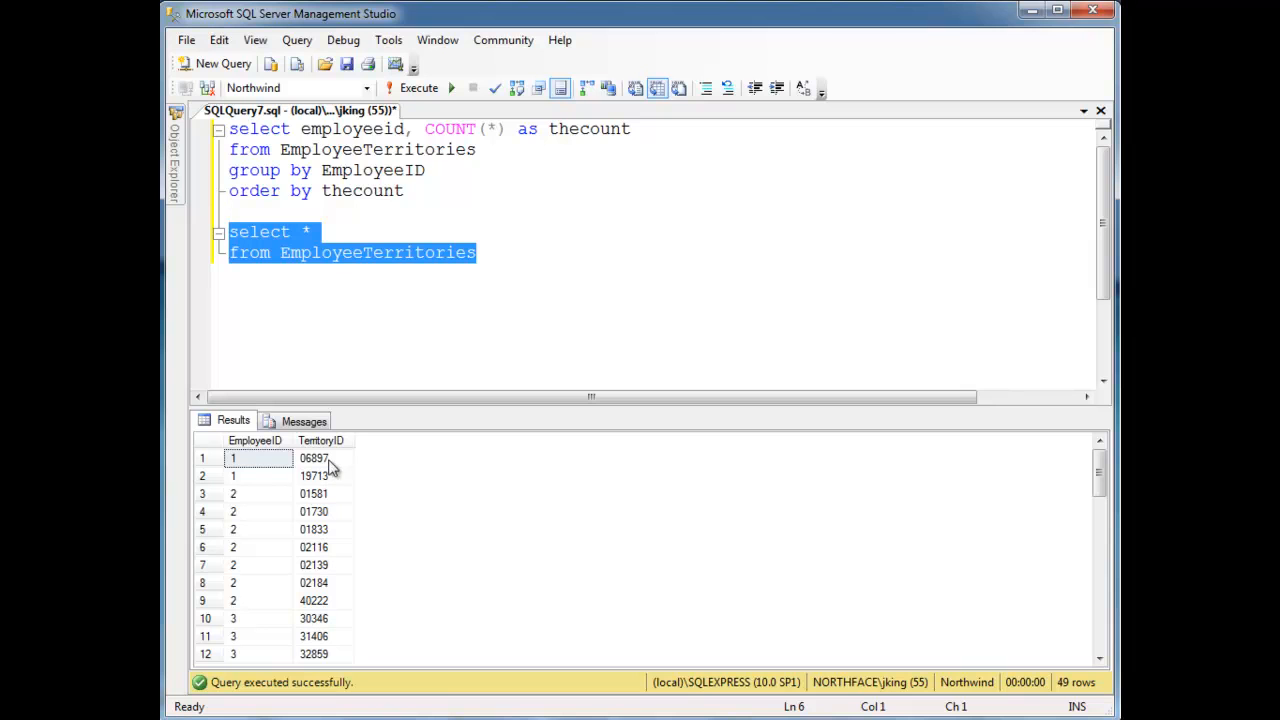
{"action": "left_click", "coordinate": [314, 458]}
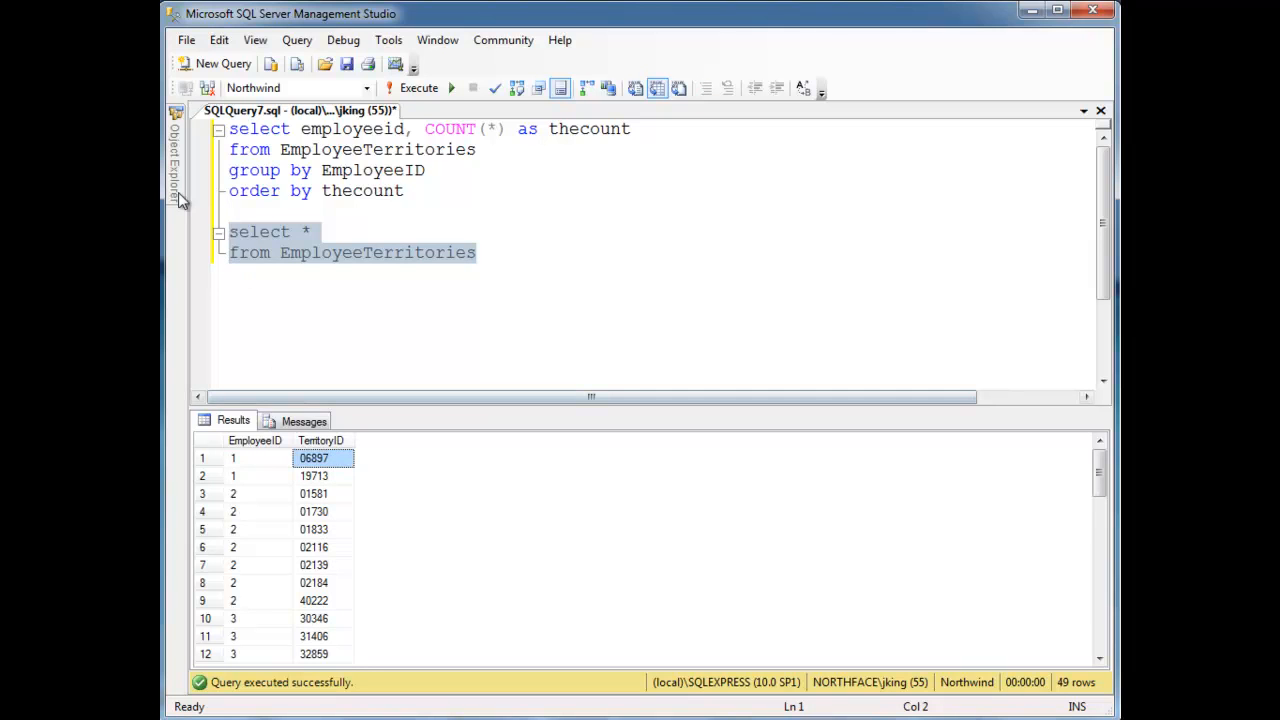
{"action": "left_click", "coordinate": [176, 160]}
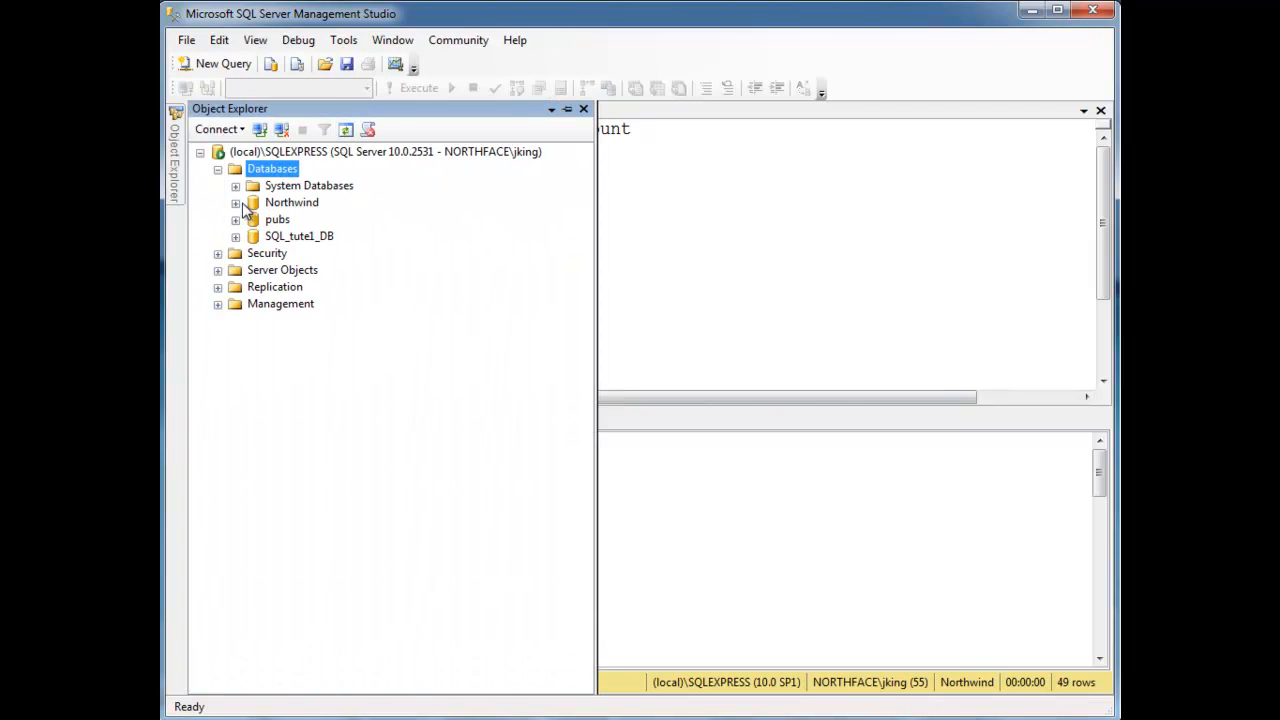
{"action": "left_click", "coordinate": [236, 202]}
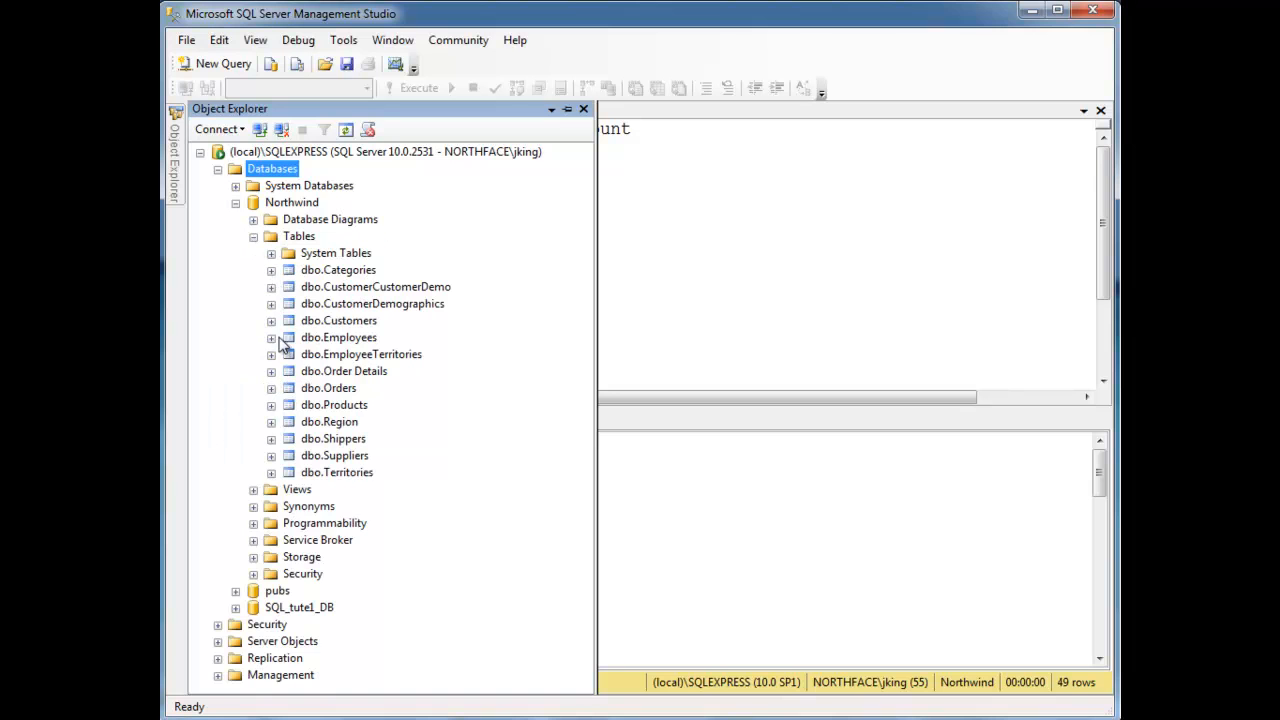
{"action": "left_click", "coordinate": [272, 354]}
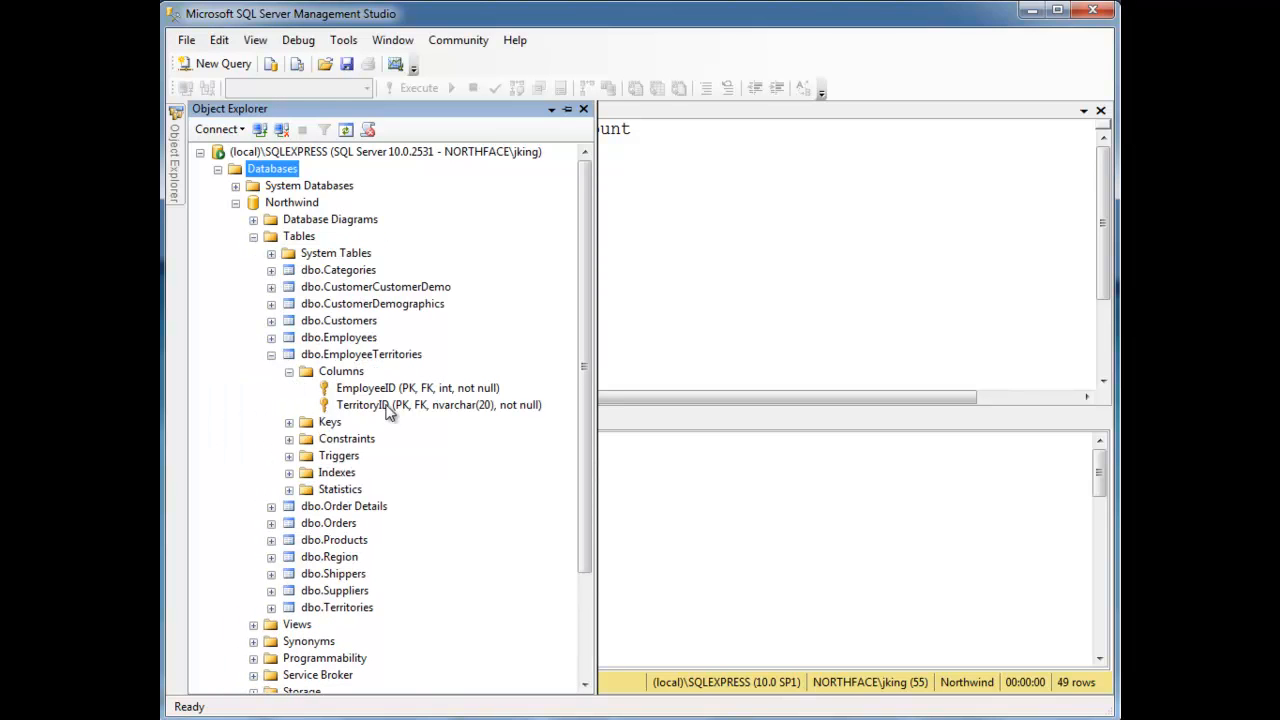
{"action": "mouse_move", "coordinate": [350, 404]}
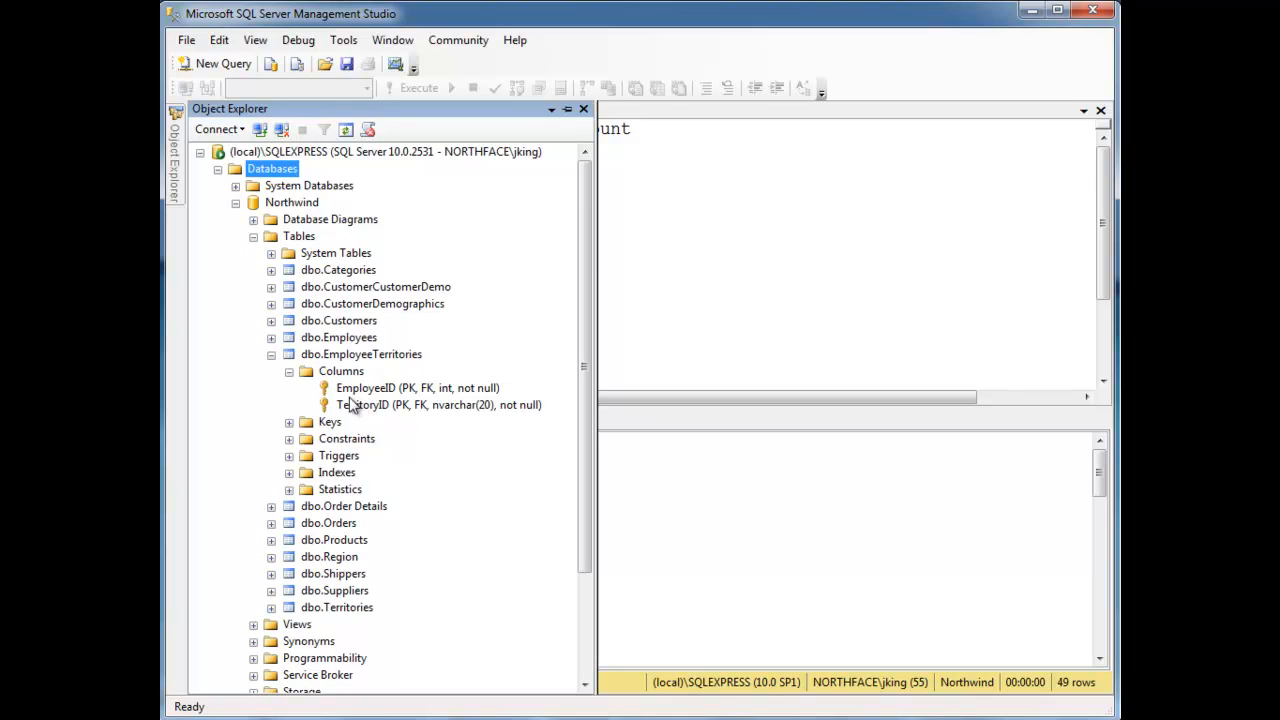
{"action": "mouse_move", "coordinate": [344, 400]}
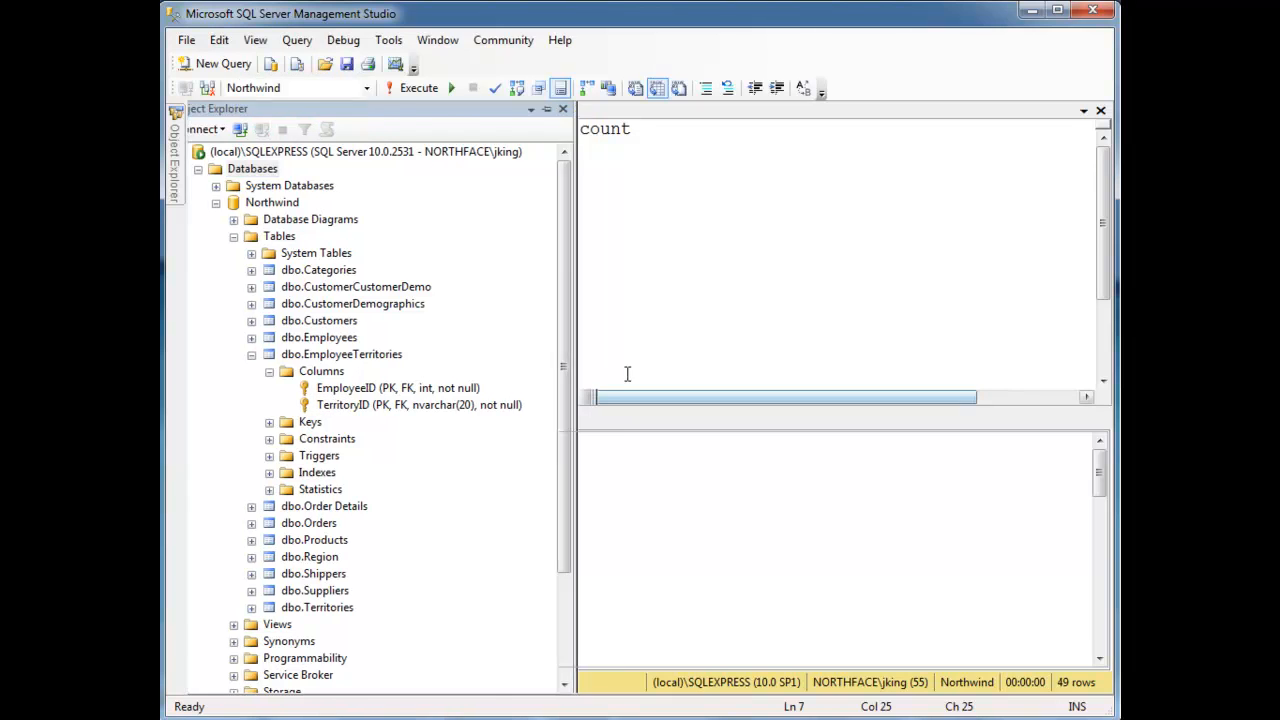
{"action": "left_click", "coordinate": [418, 88]}
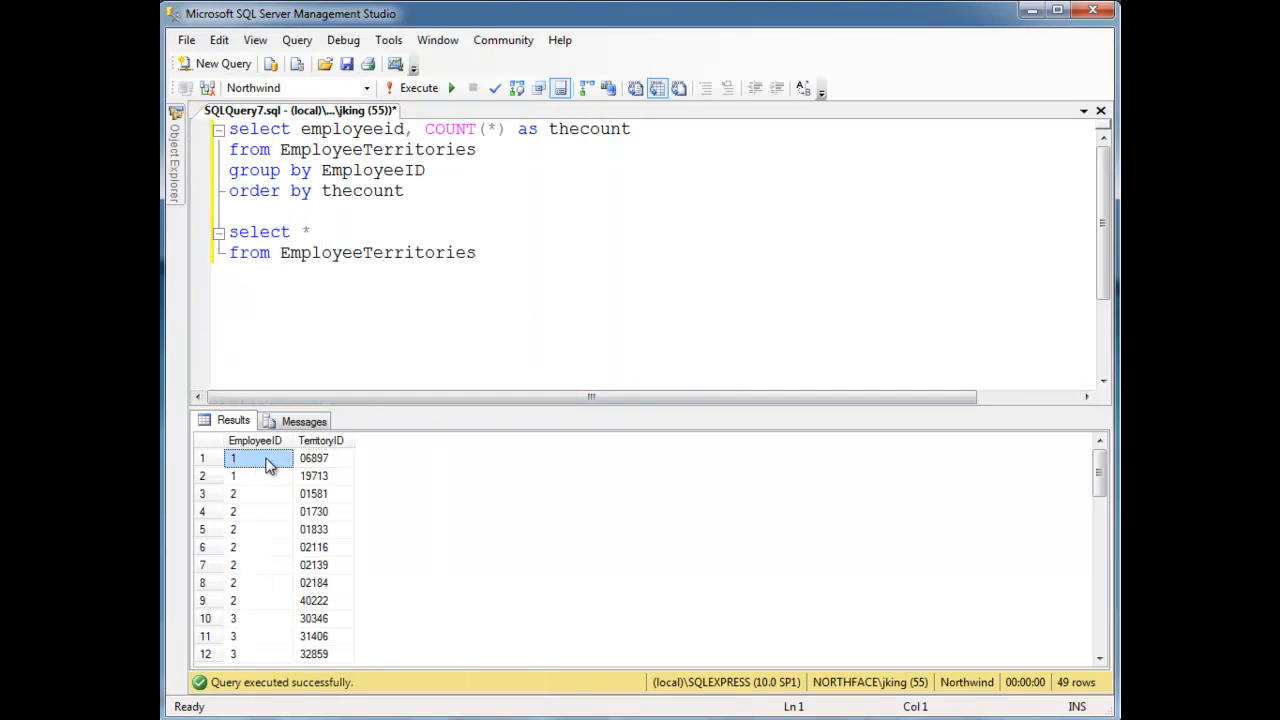
{"action": "mouse_move", "coordinate": [318, 472]}
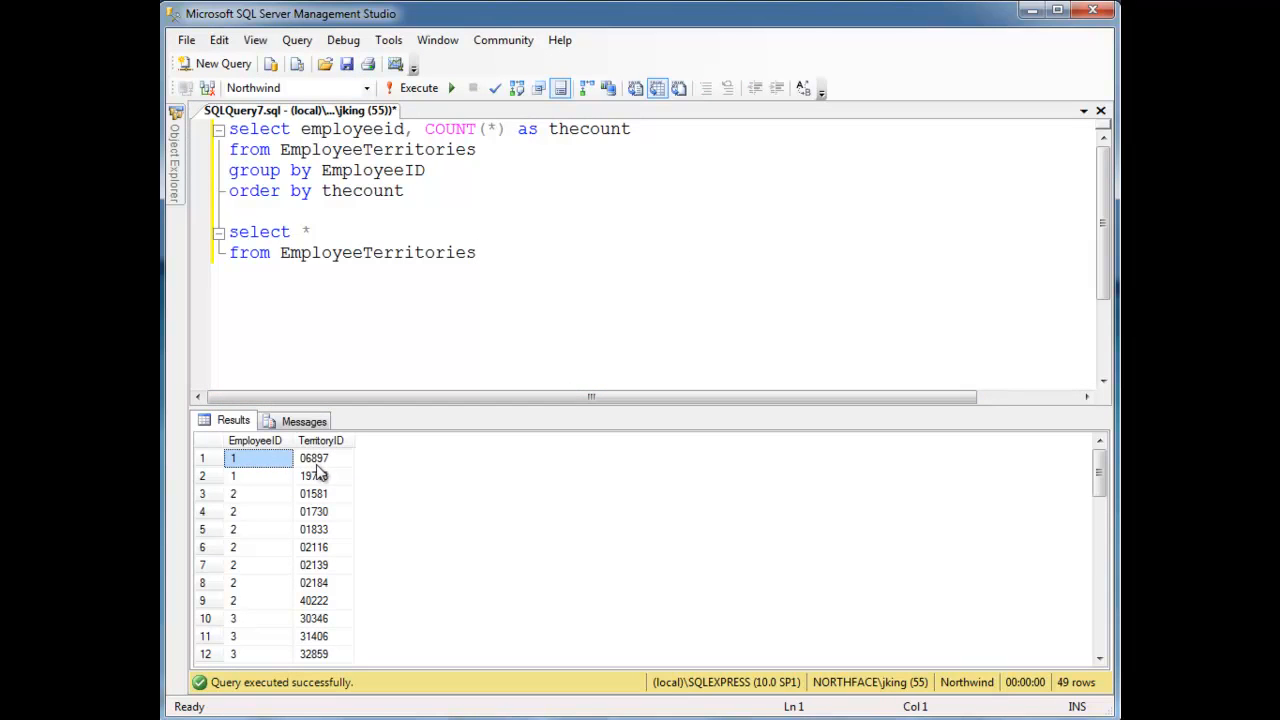
{"action": "left_click", "coordinate": [320, 458]}
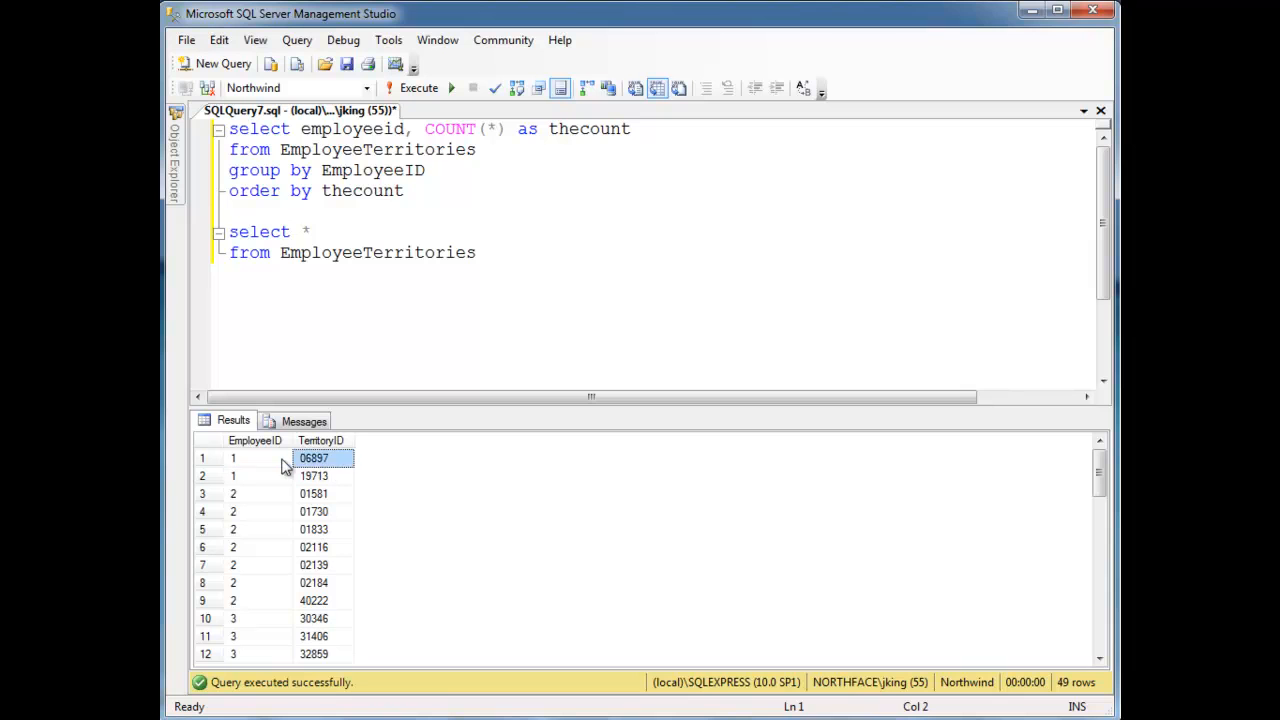
{"action": "left_click", "coordinate": [258, 476]}
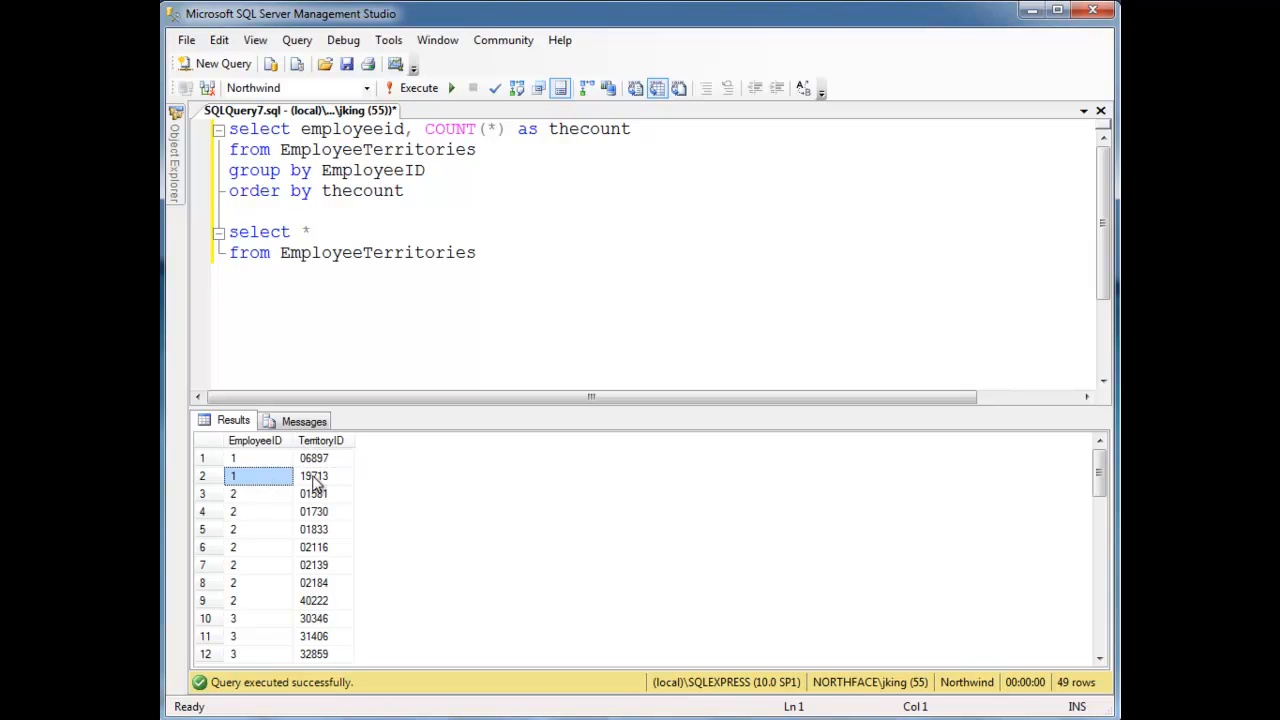
{"action": "left_click", "coordinate": [314, 458]}
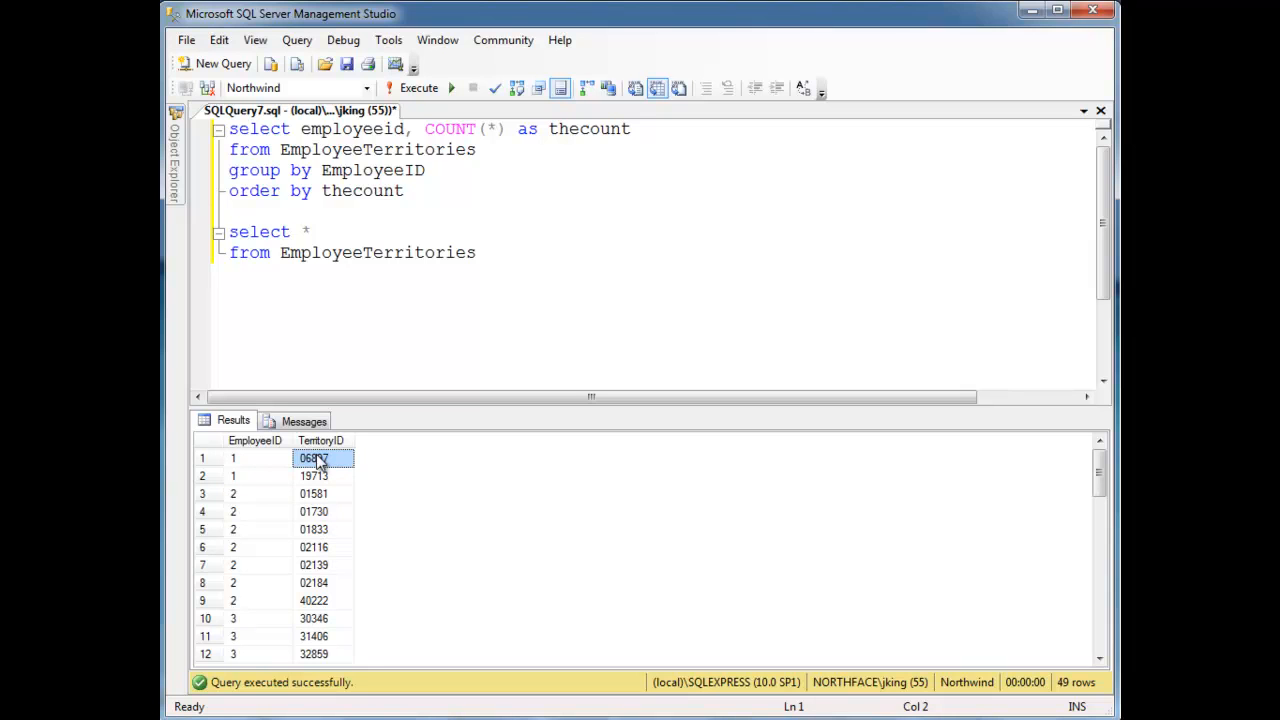
{"action": "mouse_move", "coordinate": [356, 492]}
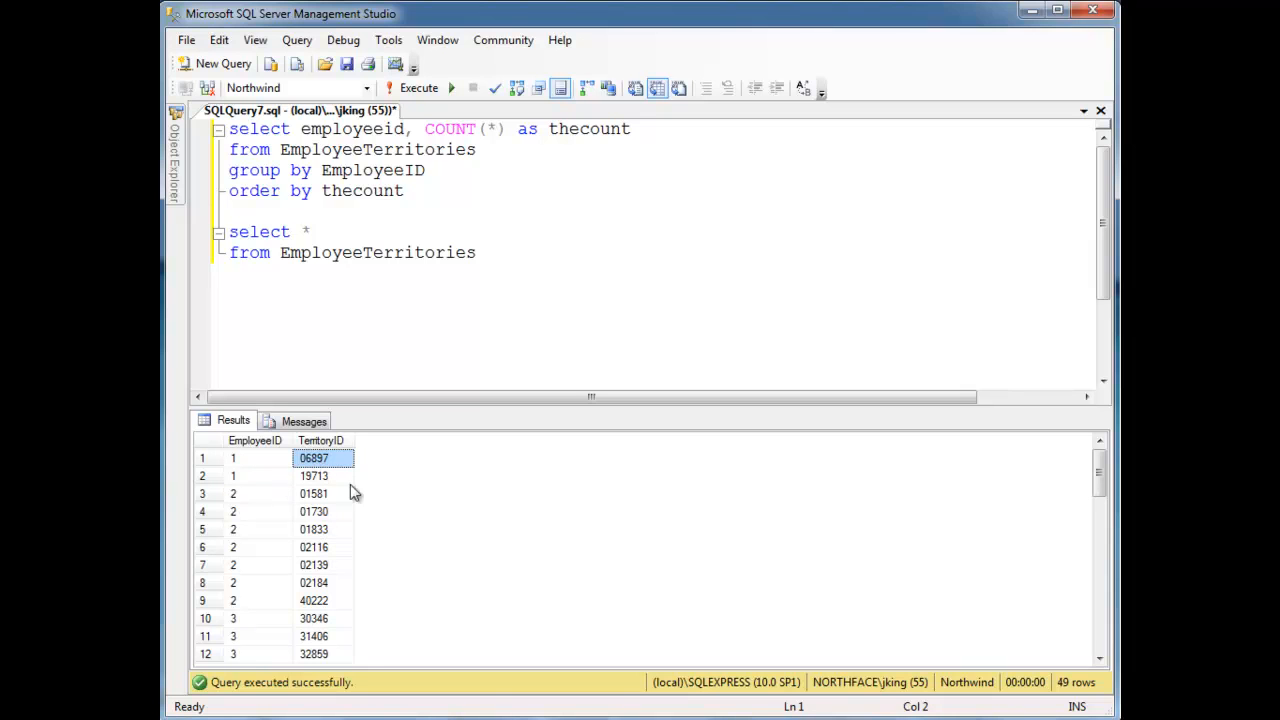
{"action": "mouse_move", "coordinate": [324, 538]}
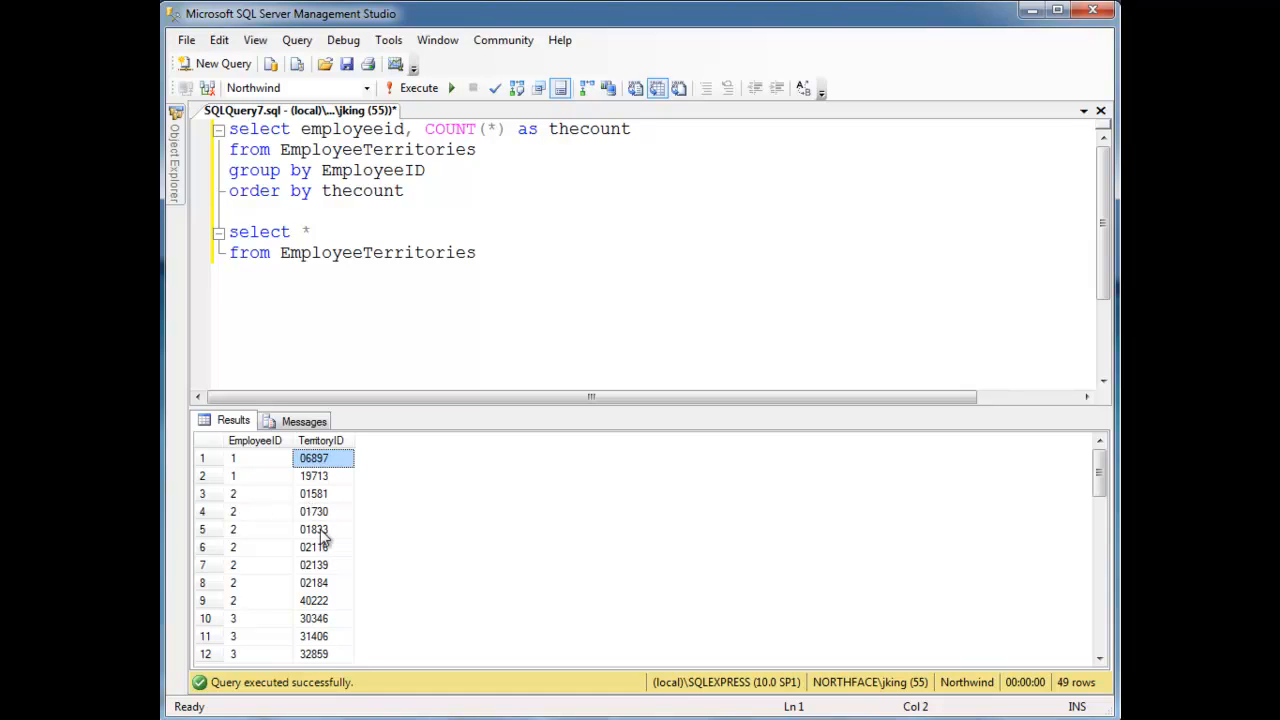
{"action": "mouse_move", "coordinate": [322, 544]}
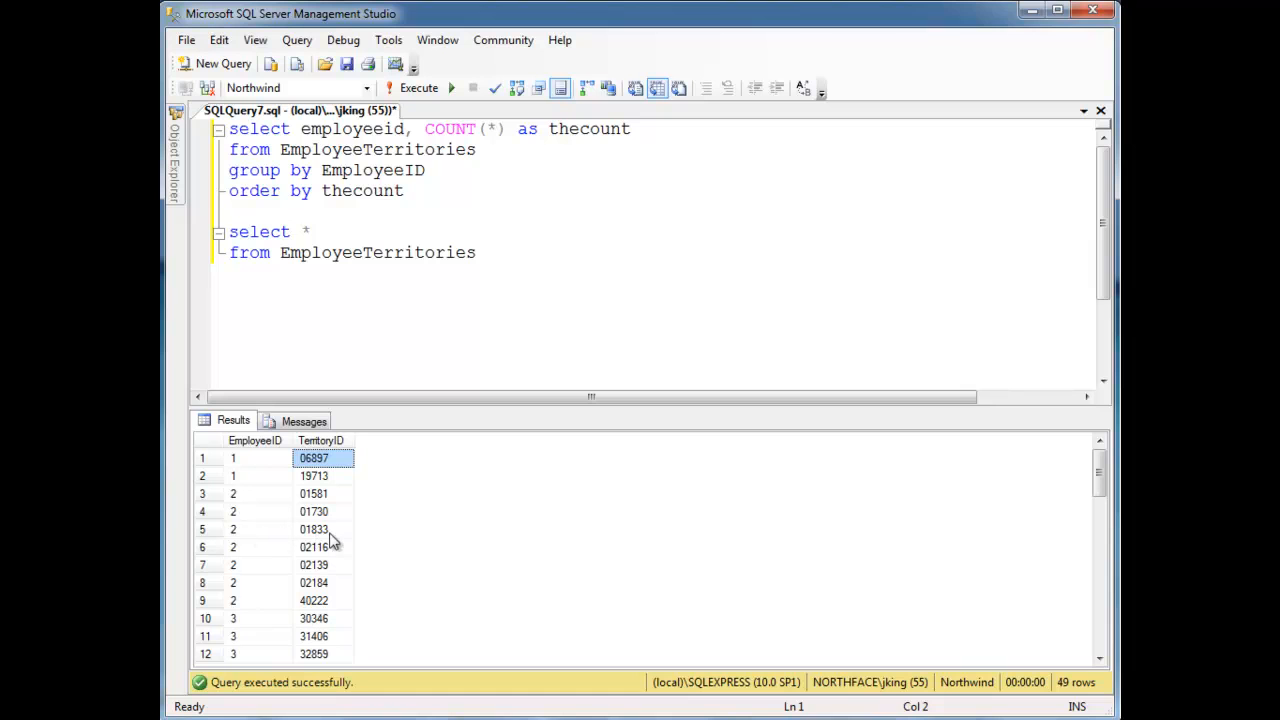
{"action": "mouse_move", "coordinate": [276, 552]}
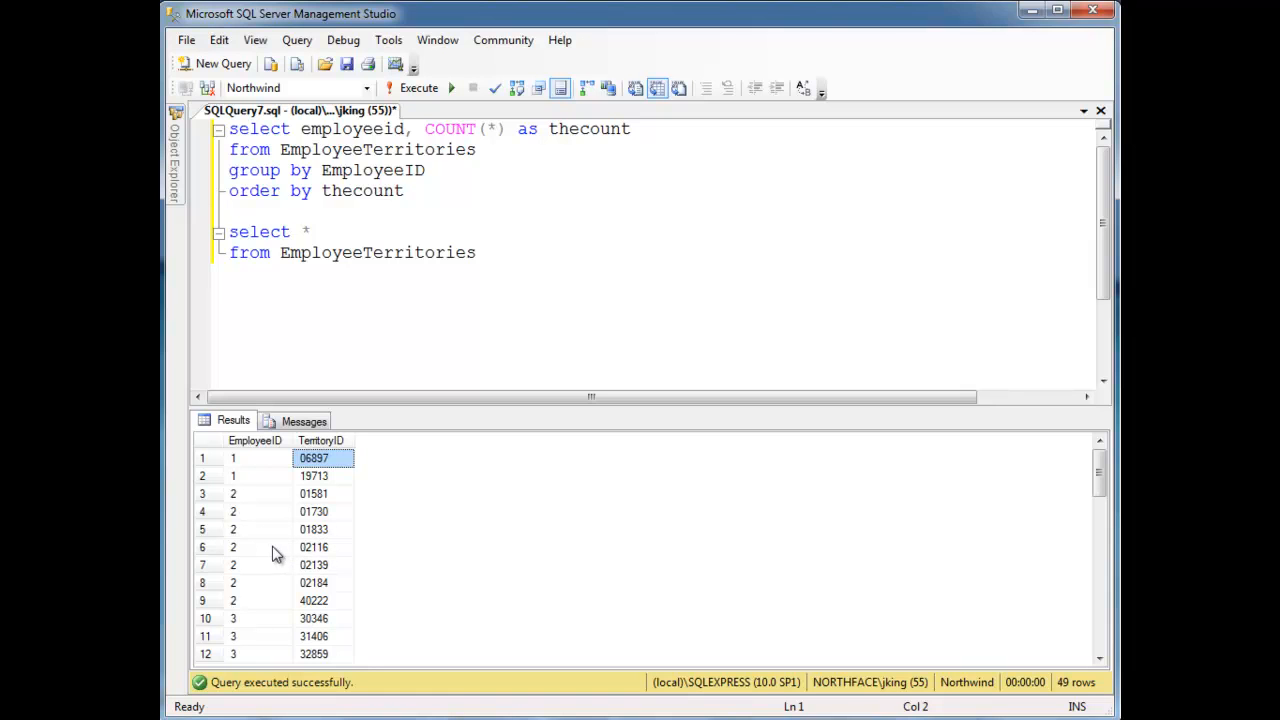
{"action": "mouse_move", "coordinate": [322, 556]}
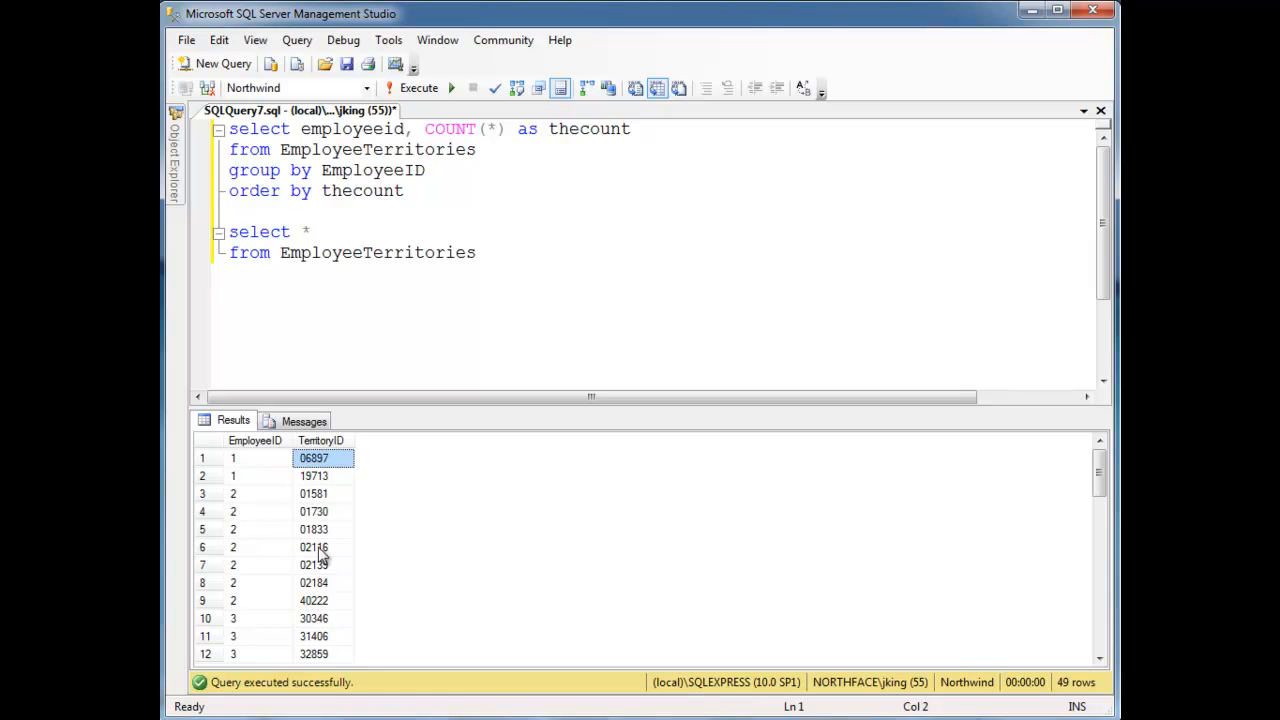
{"action": "mouse_move", "coordinate": [292, 584]}
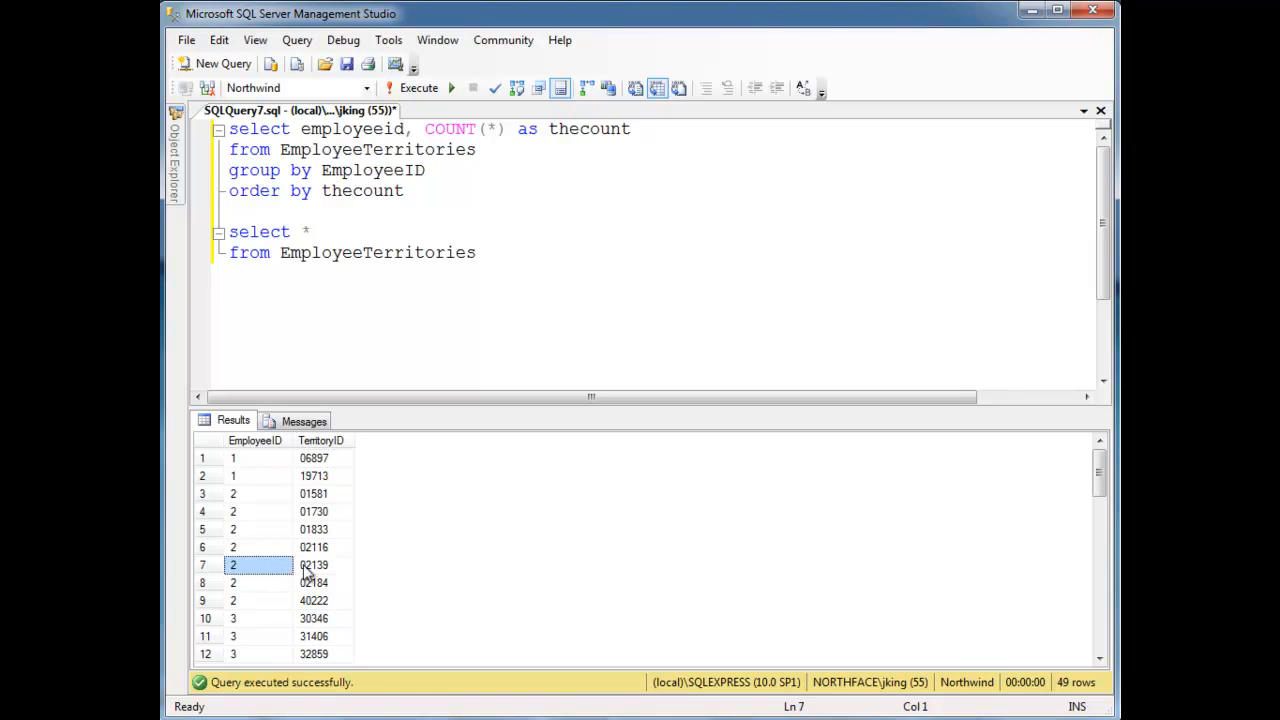
{"action": "left_click", "coordinate": [312, 564]}
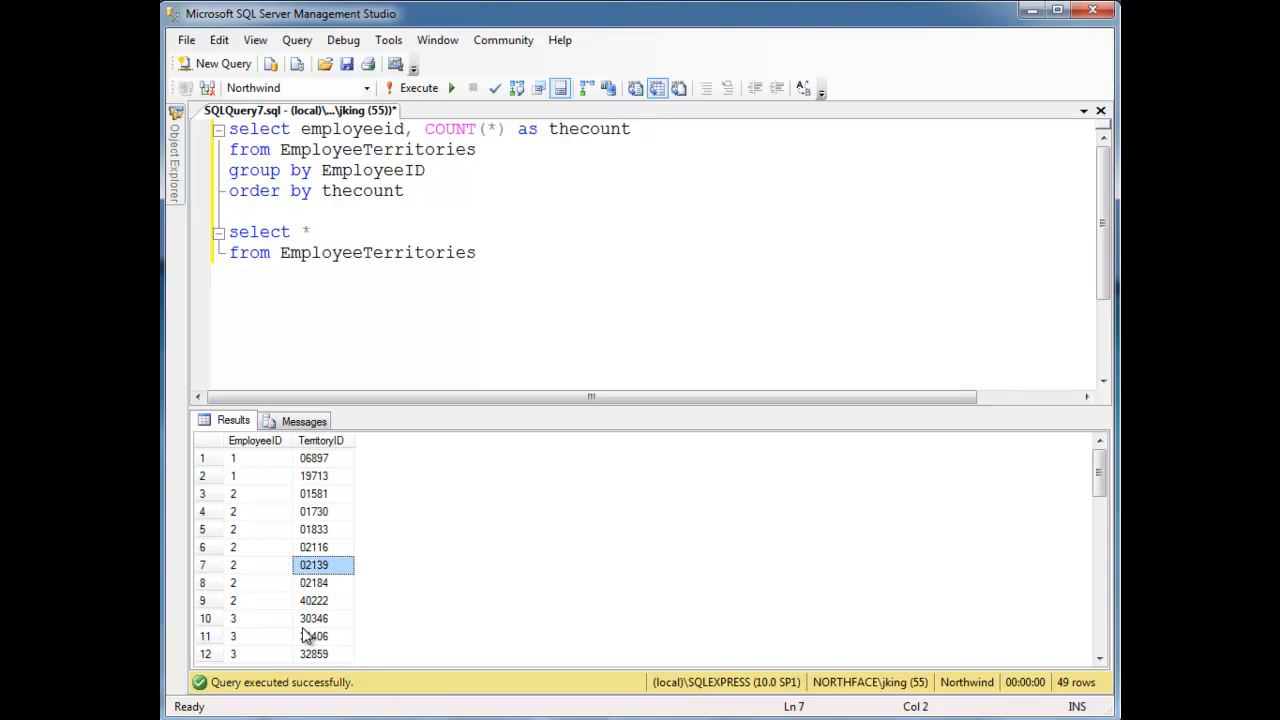